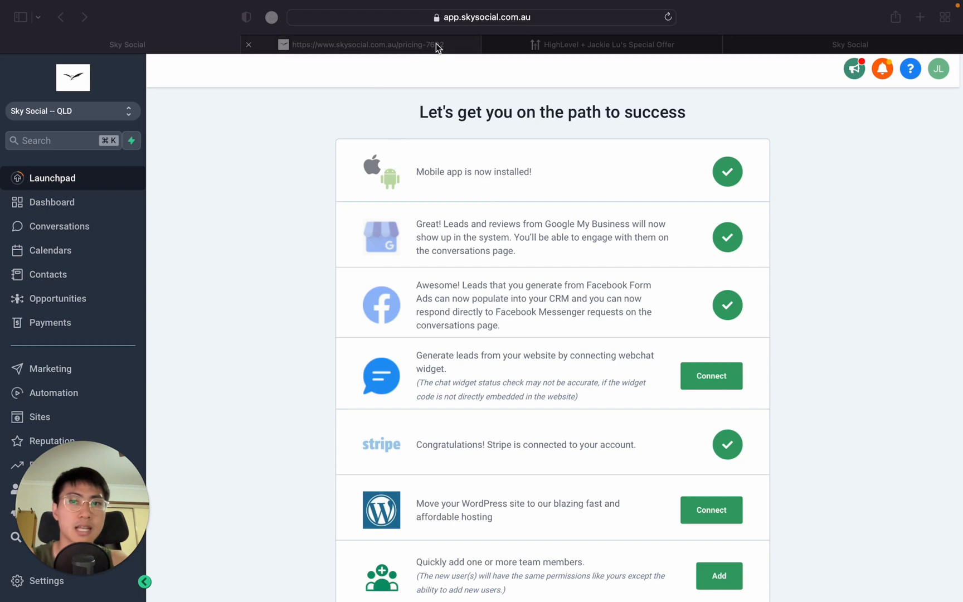
# Step: Review the Sky Social pricing page and the Essentials plan checkout
pyautogui.click(363, 44)
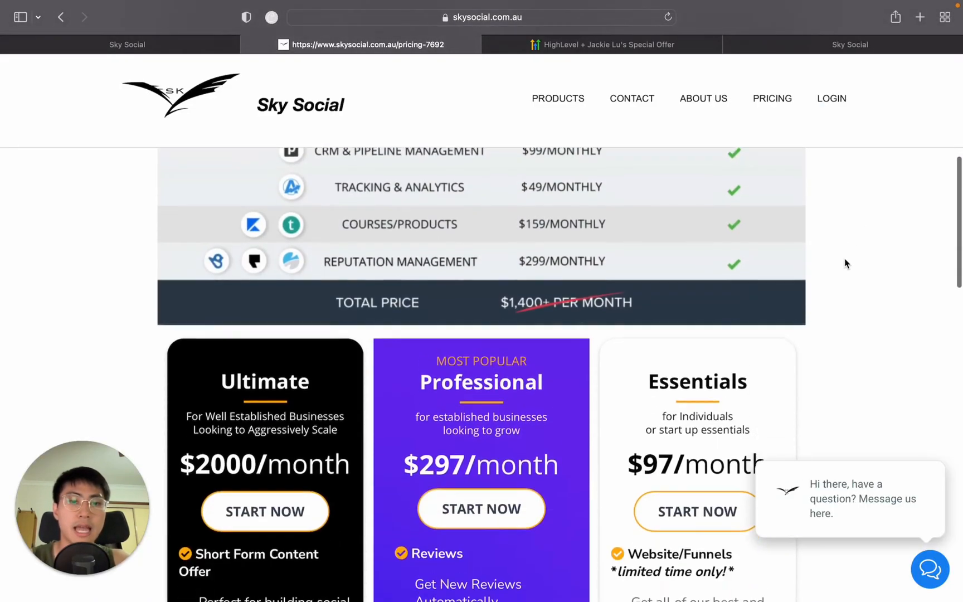
pyautogui.scroll(-3)
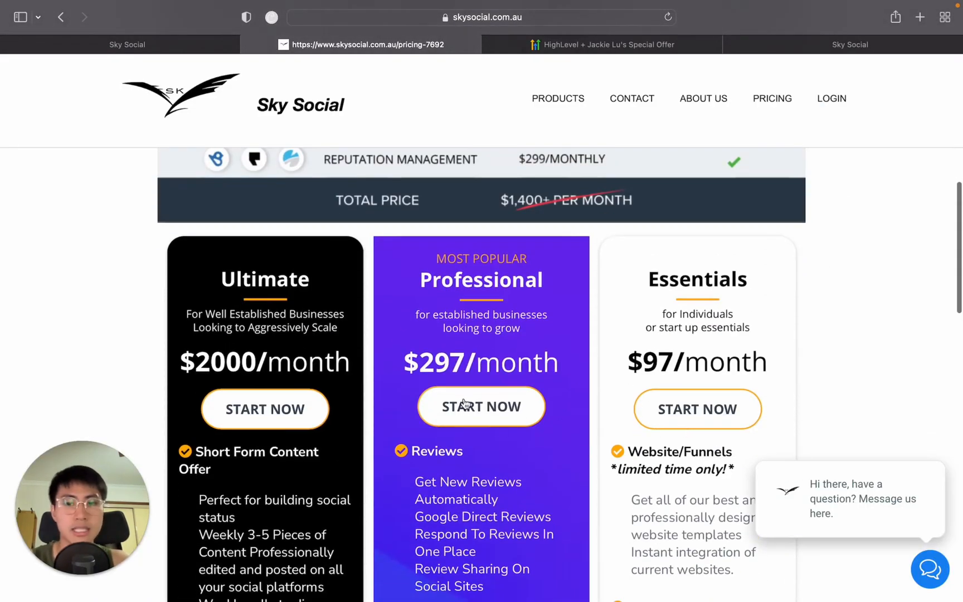
pyautogui.click(696, 409)
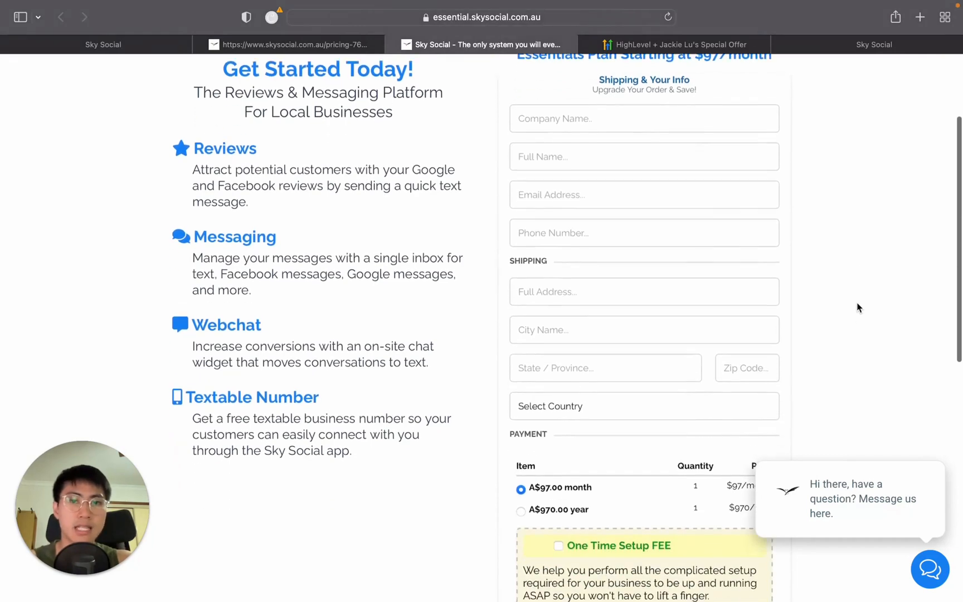
pyautogui.scroll(-3)
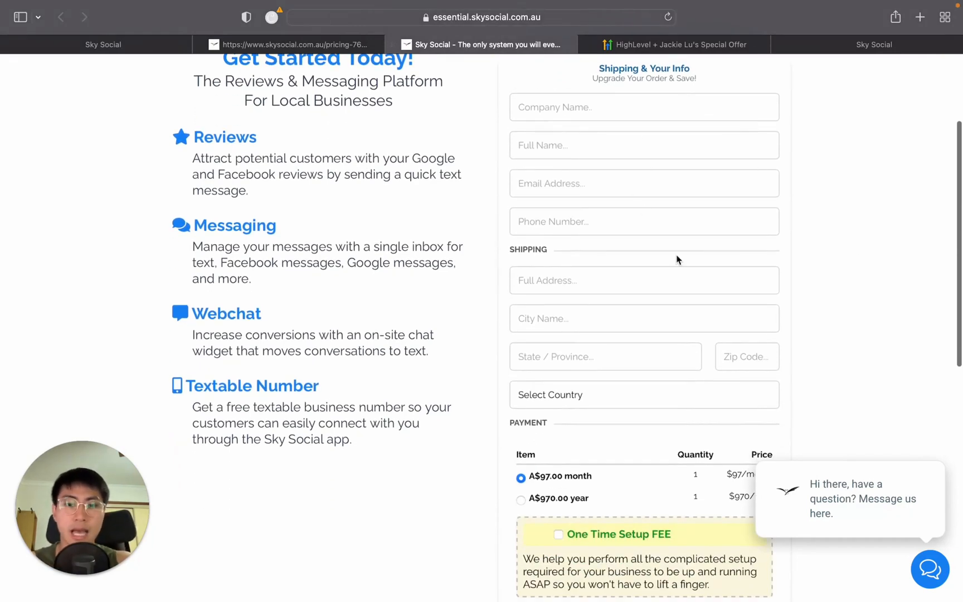
pyautogui.scroll(-3)
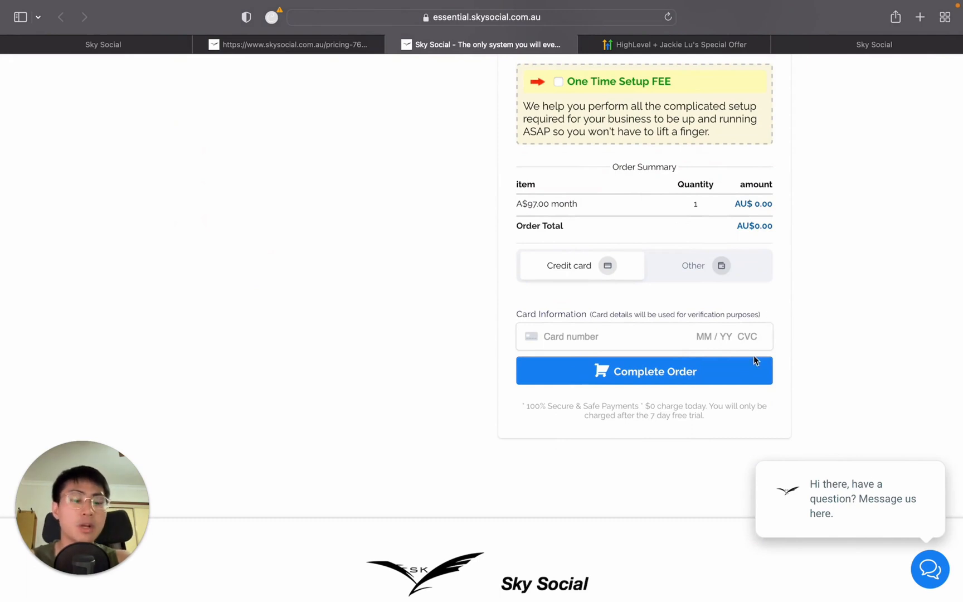
pyautogui.moveTo(747, 376)
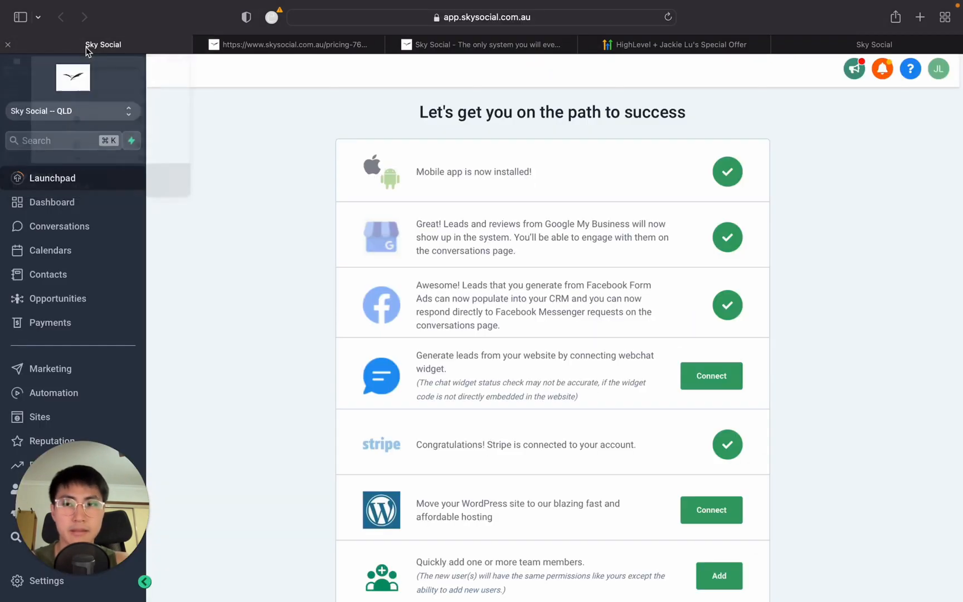
# Step: Return to the Sky Social app and leave the sub-account for the agency client list
pyautogui.click(711, 375)
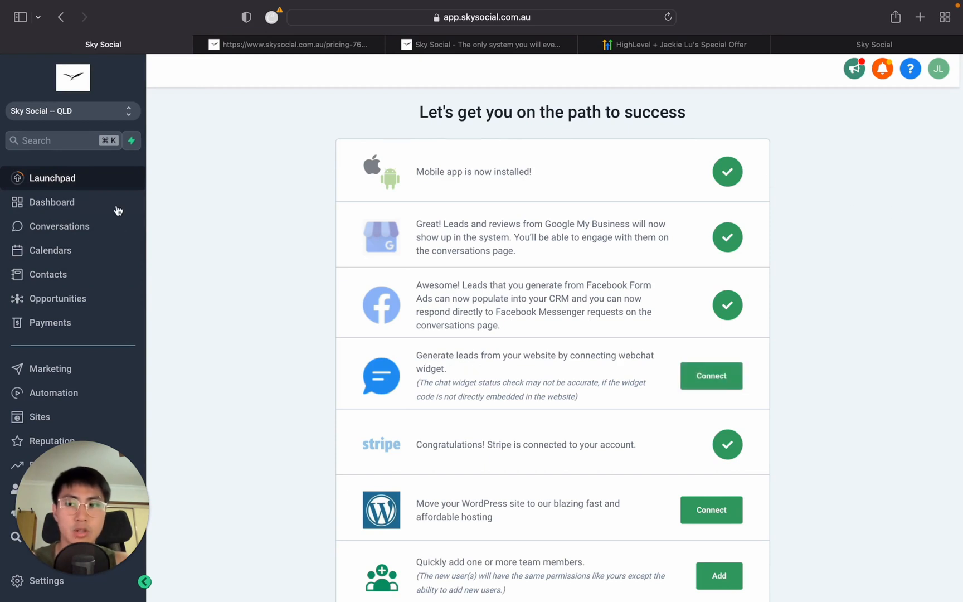
pyautogui.moveTo(90, 277)
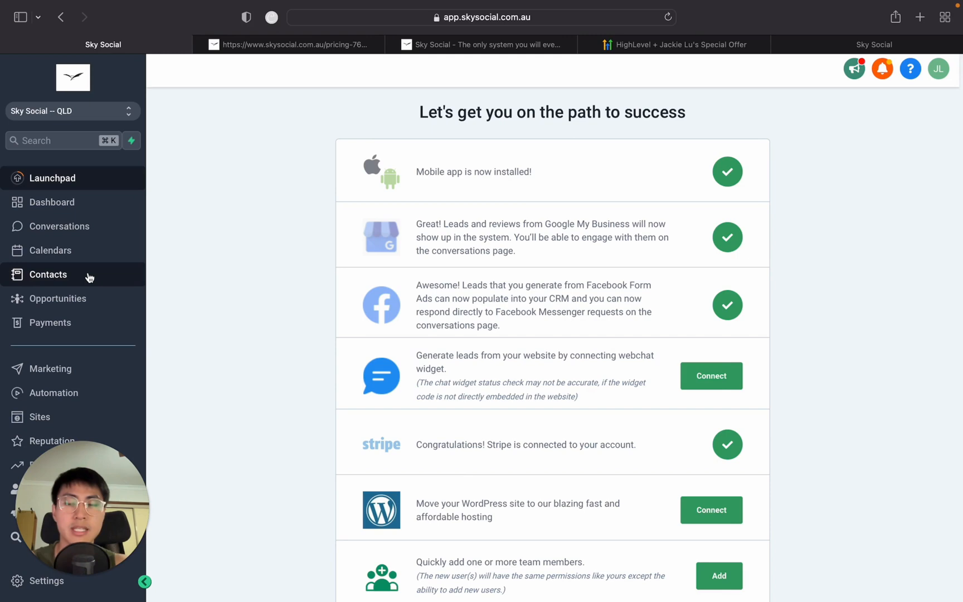
pyautogui.moveTo(165, 154)
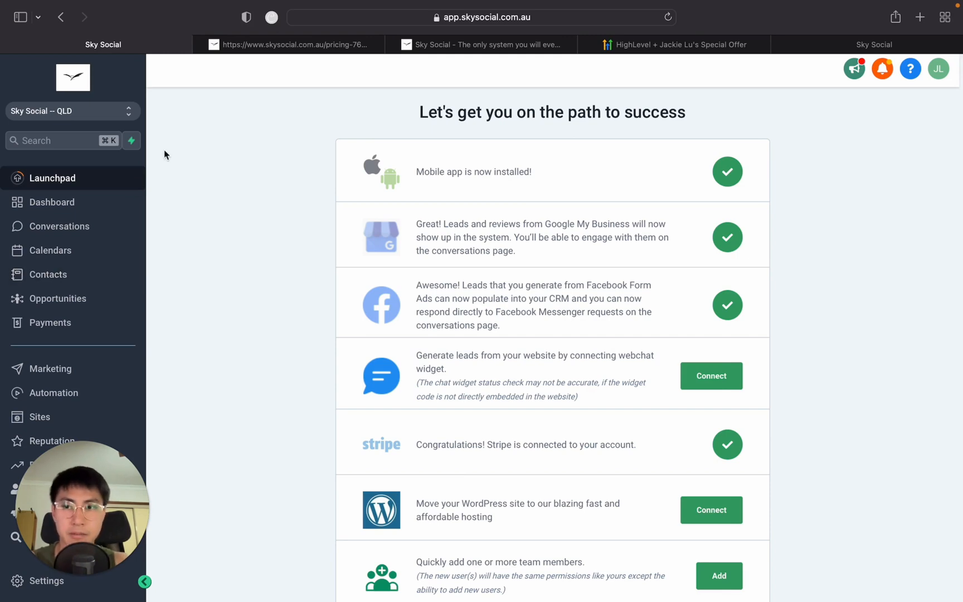
pyautogui.click(68, 111)
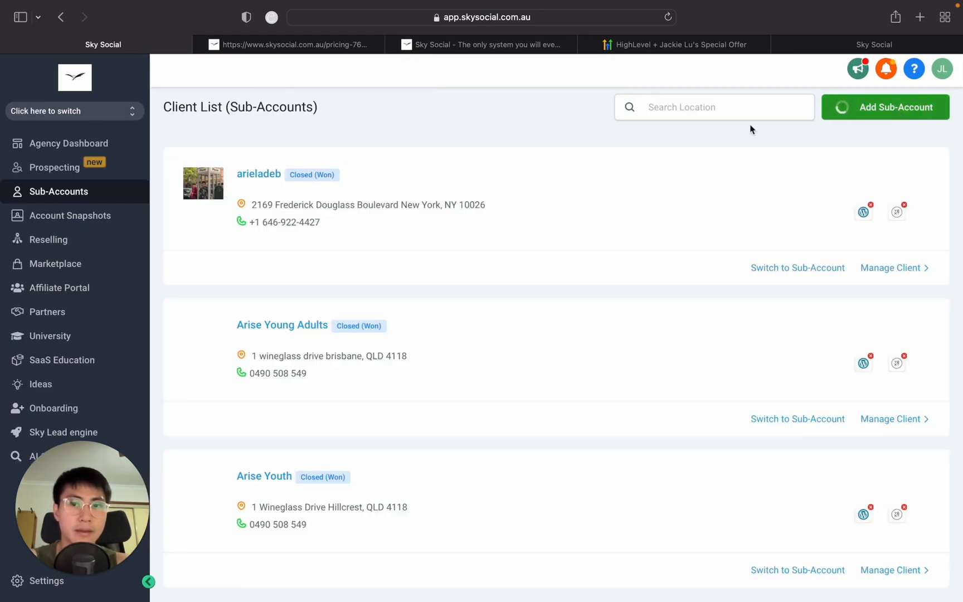
# Step: Start adding a new sub-account and browse the snapshot template choices
pyautogui.click(886, 107)
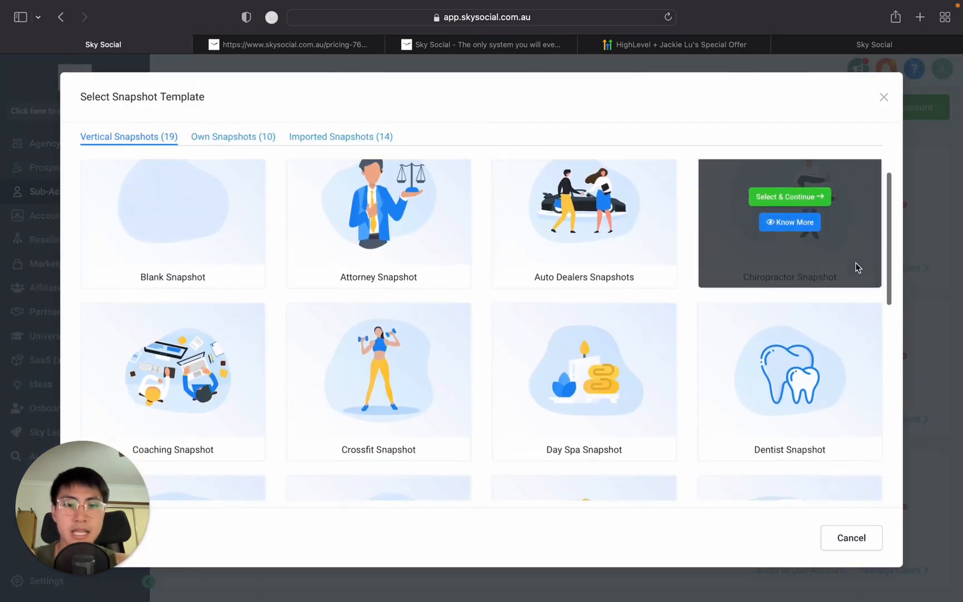
pyautogui.scroll(-3)
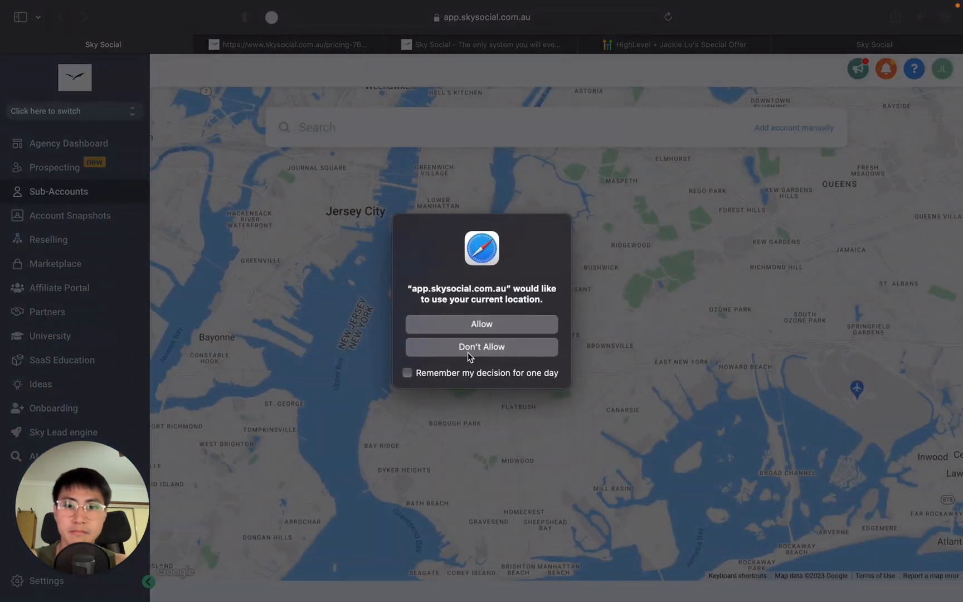
# Step: Decline location sharing, search '5 ... Manhattan' and choose the 5th Avenue business result
pyautogui.click(481, 347)
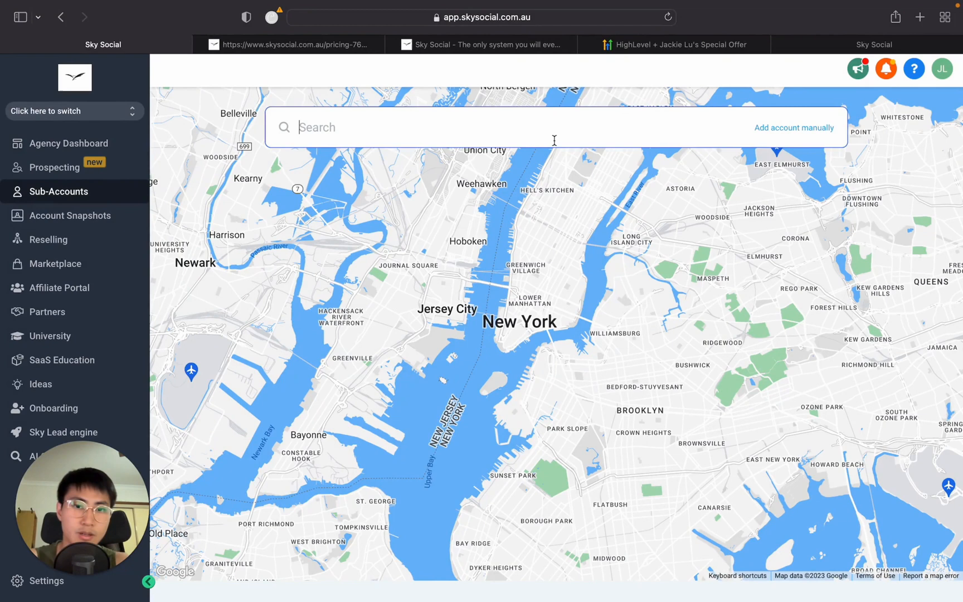
pyautogui.write('5 lower m')
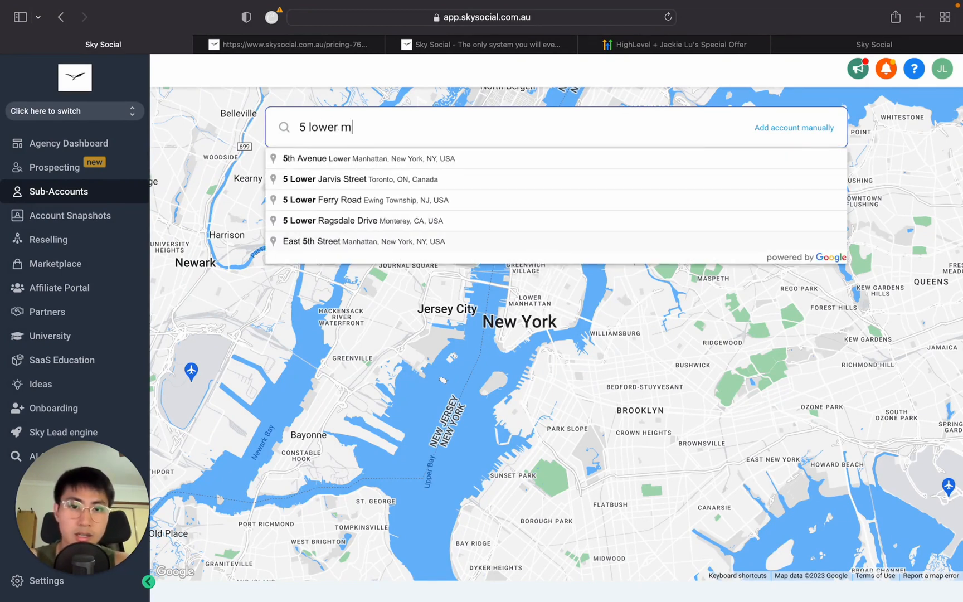
pyautogui.write('anhattan, New York, NY, USA')
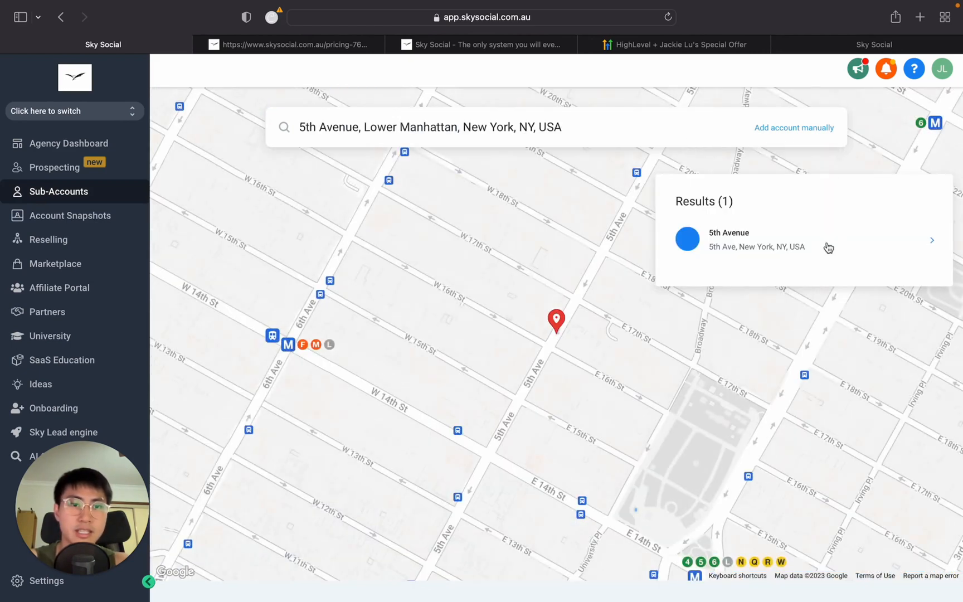
pyautogui.click(768, 240)
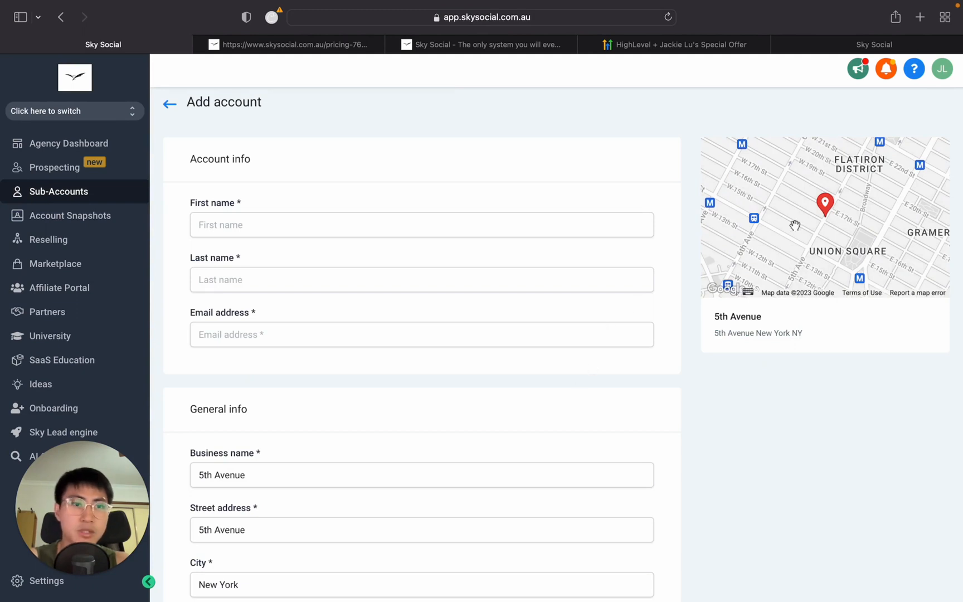
# Step: Enter contact Test 1245 with an email starting 'ja' and save the 5th Avenue sub-account
pyautogui.scroll(-3)
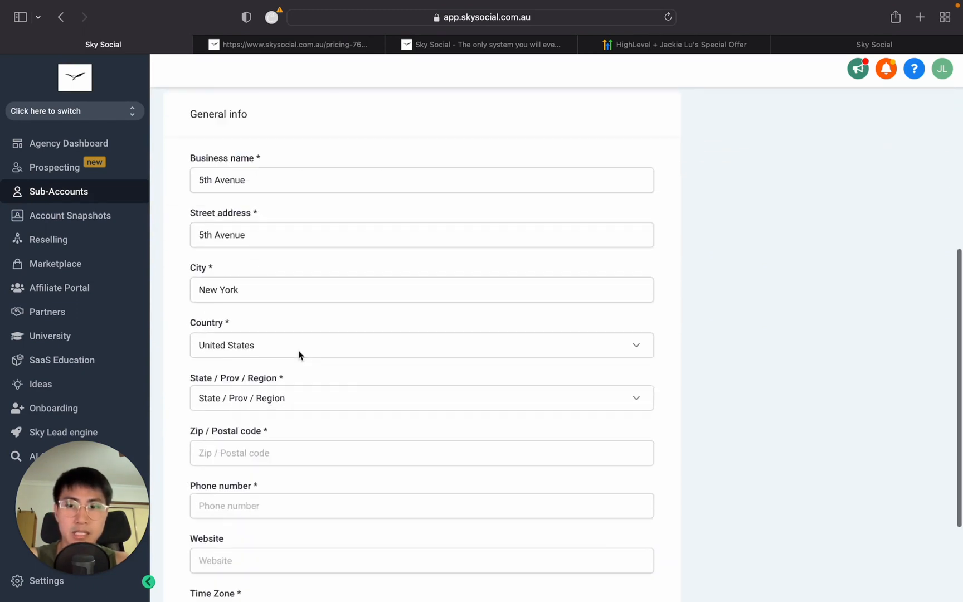
pyautogui.scroll(-3)
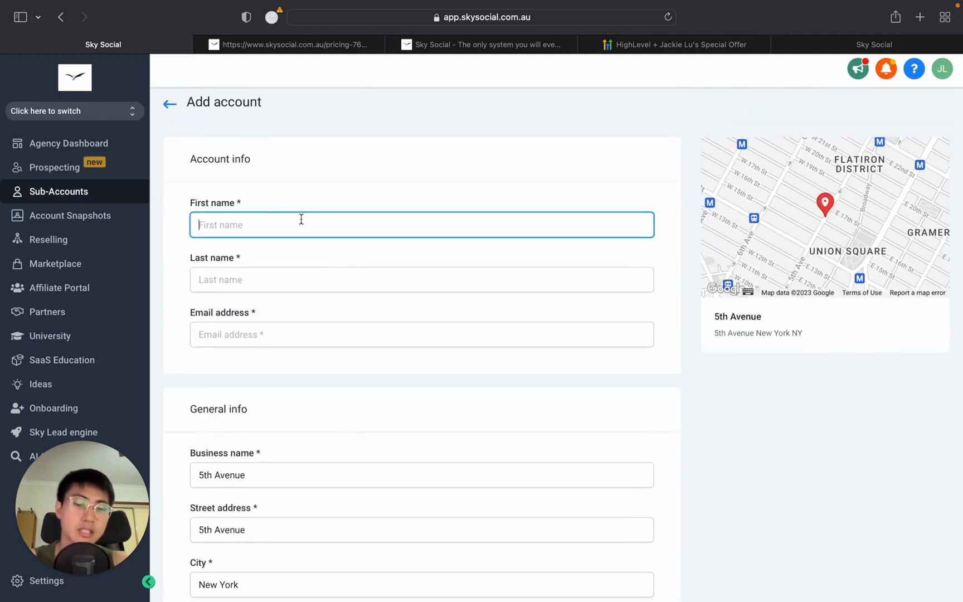
pyautogui.write('Test 2')
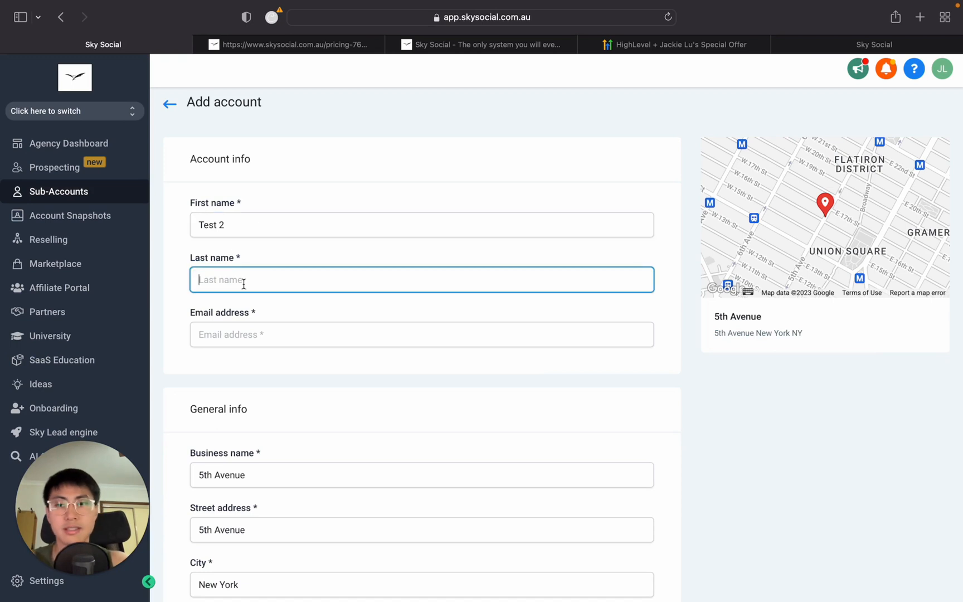
pyautogui.write('1245')
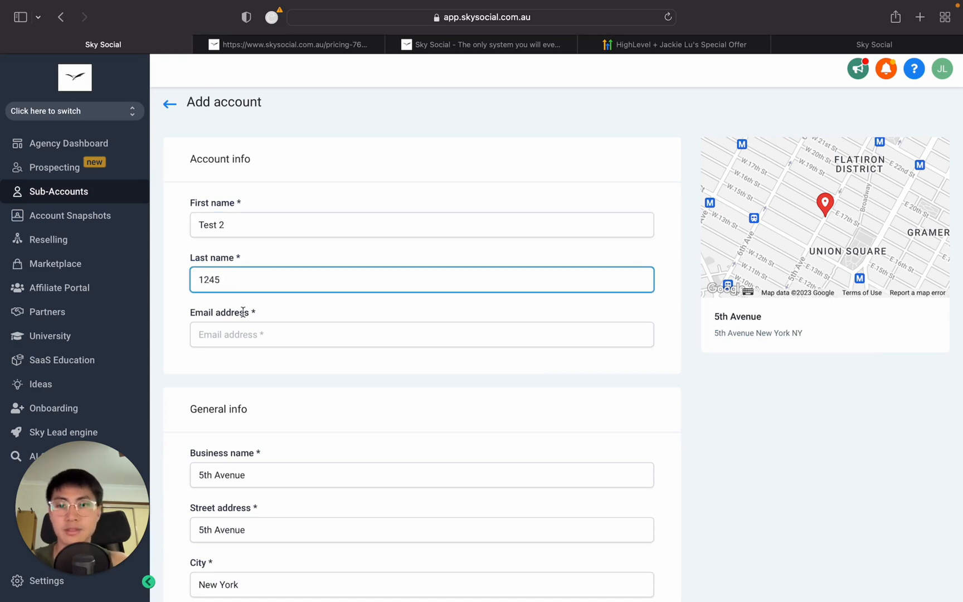
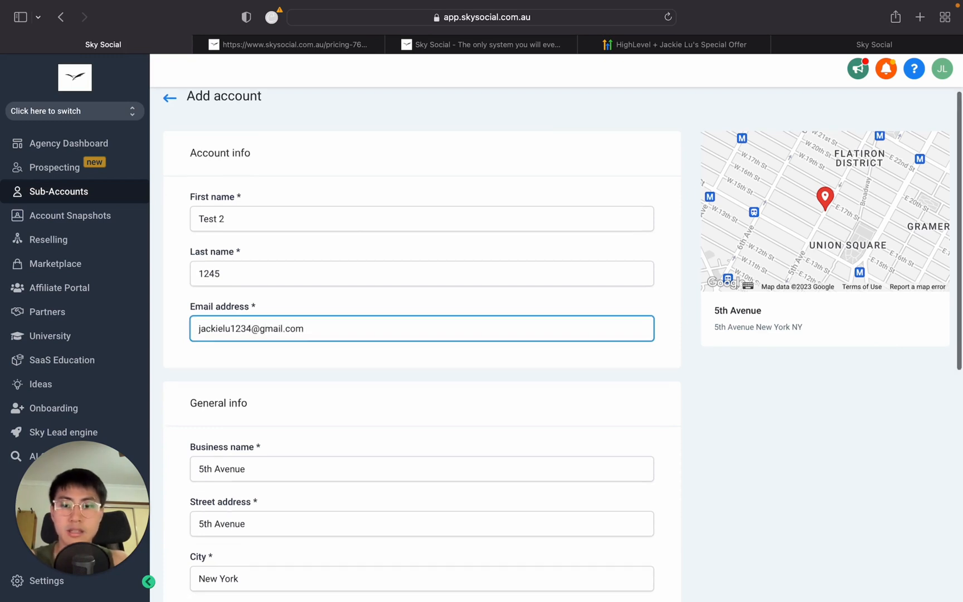
pyautogui.scroll(-3)
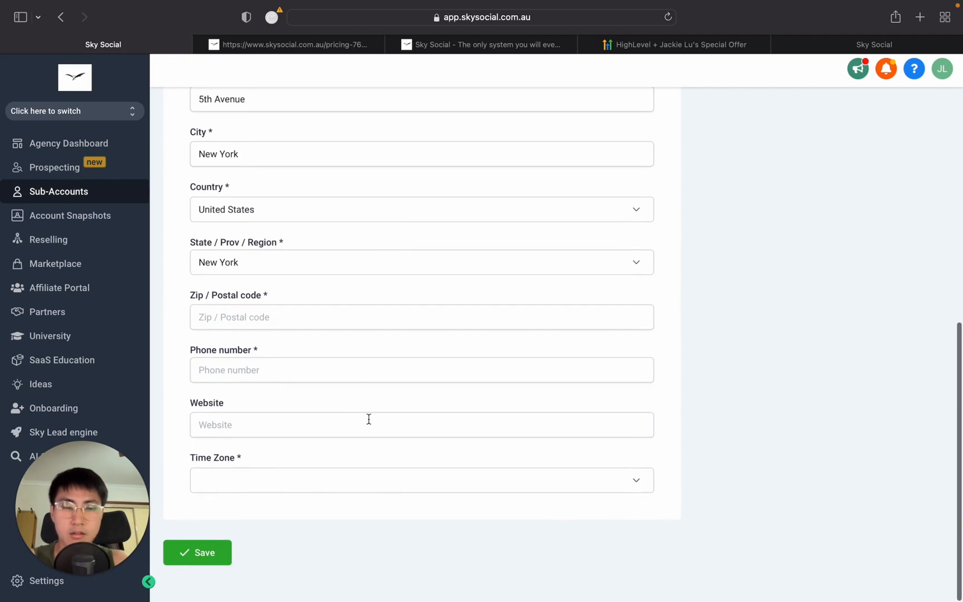
pyautogui.moveTo(353, 360)
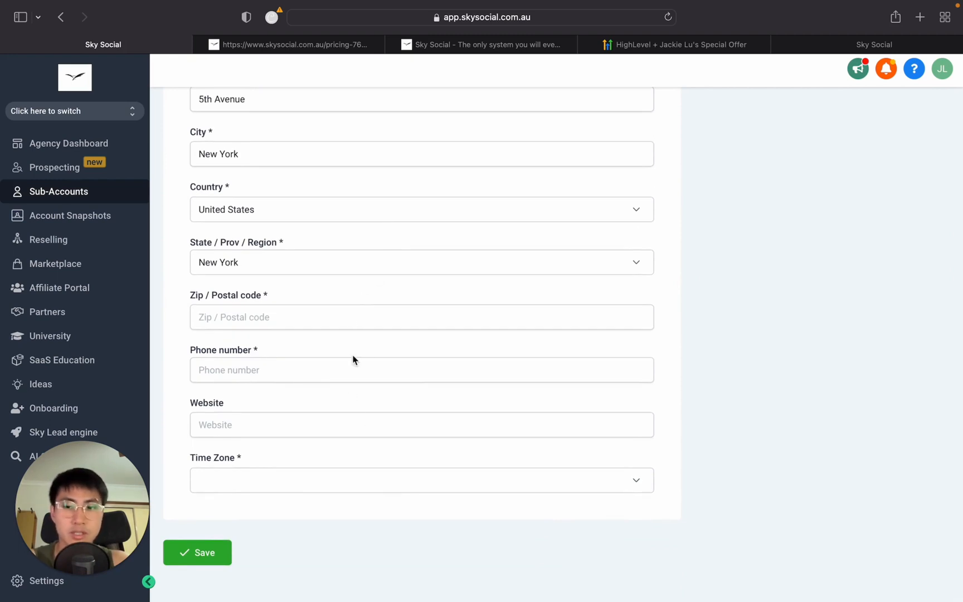
pyautogui.click(197, 551)
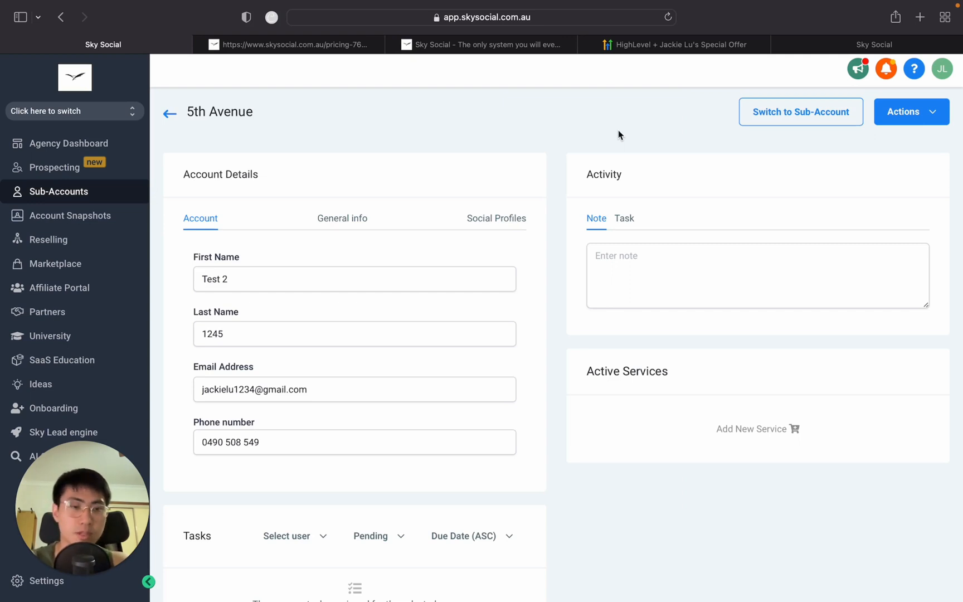
pyautogui.moveTo(594, 158)
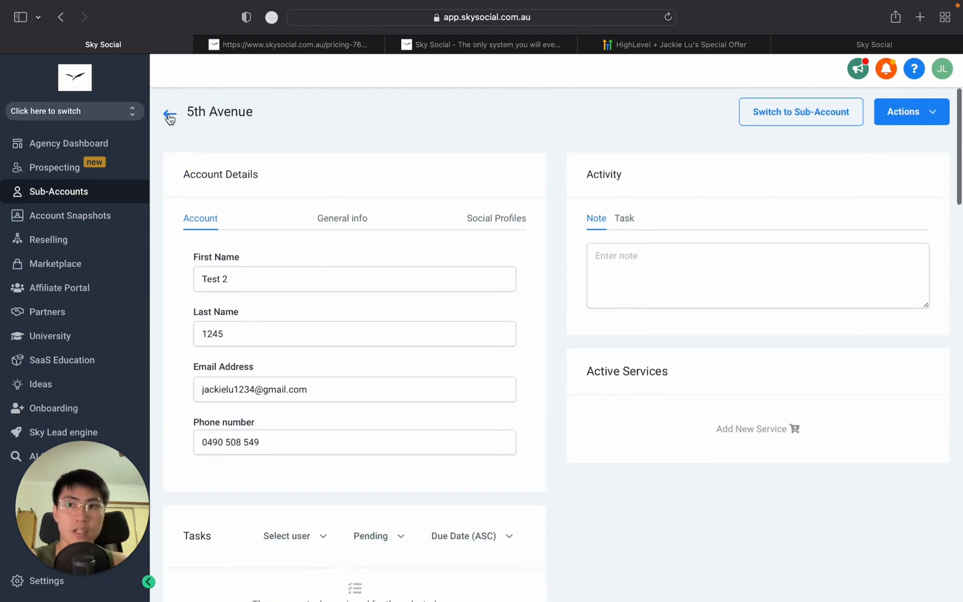
# Step: Search the client list for '5th a' and reopen the 5th Avenue sub-account
pyautogui.click(169, 116)
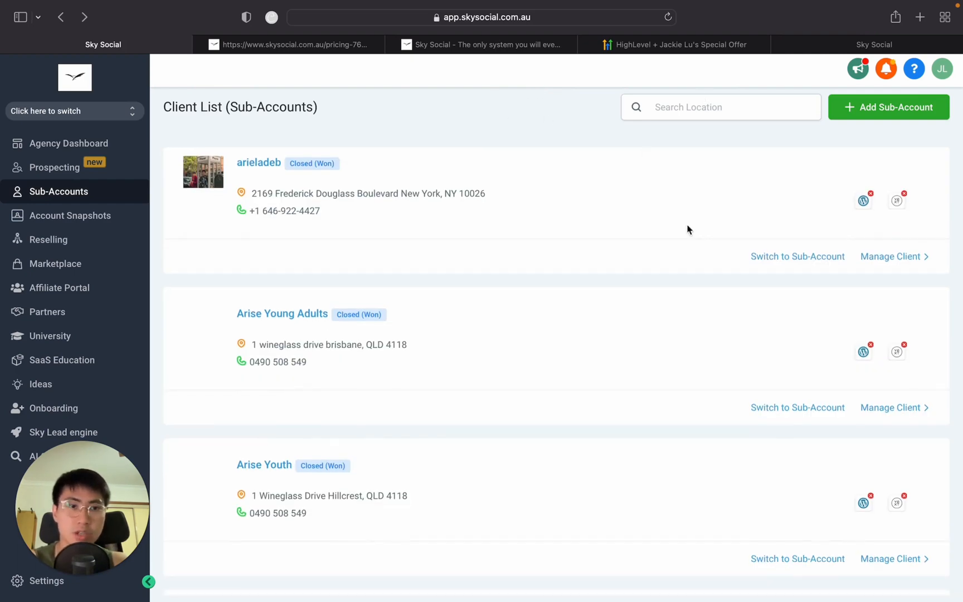
pyautogui.click(720, 106)
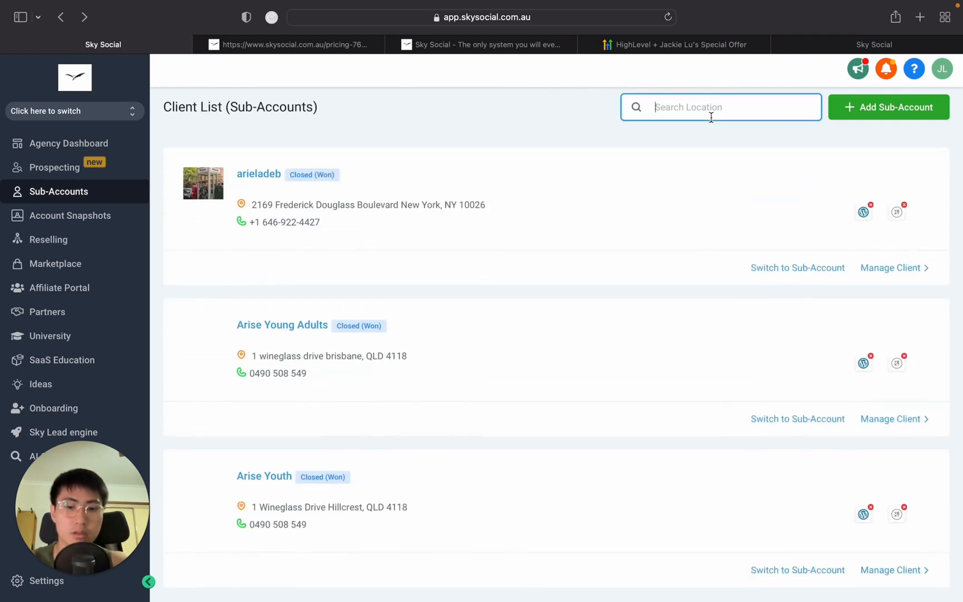
pyautogui.write('5th a')
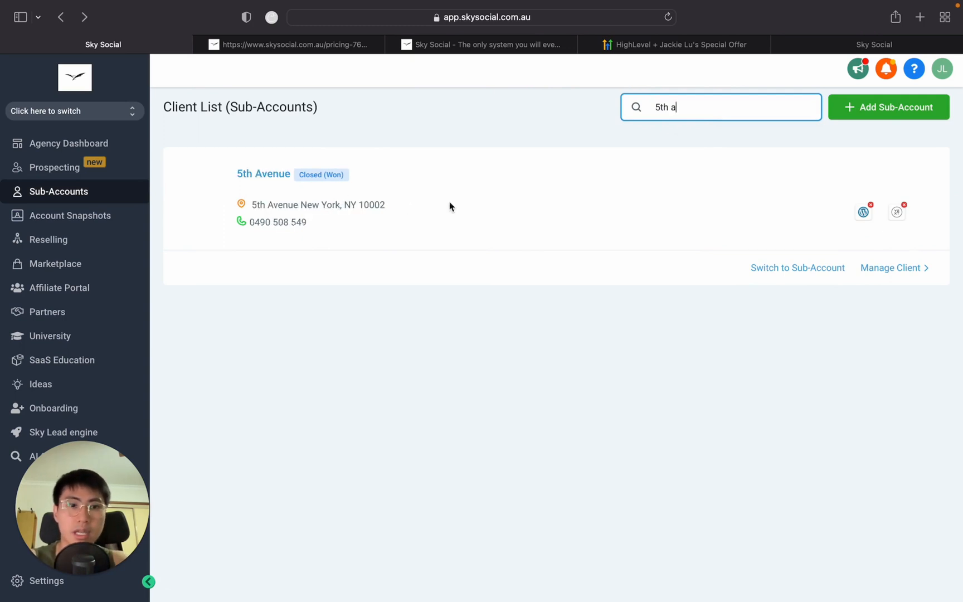
pyautogui.click(889, 267)
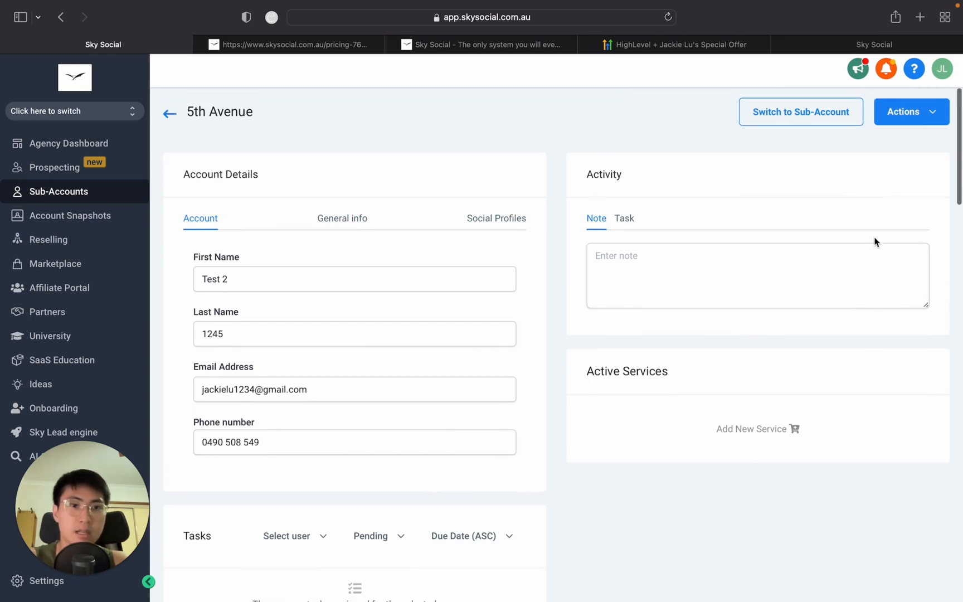
pyautogui.scroll(-3)
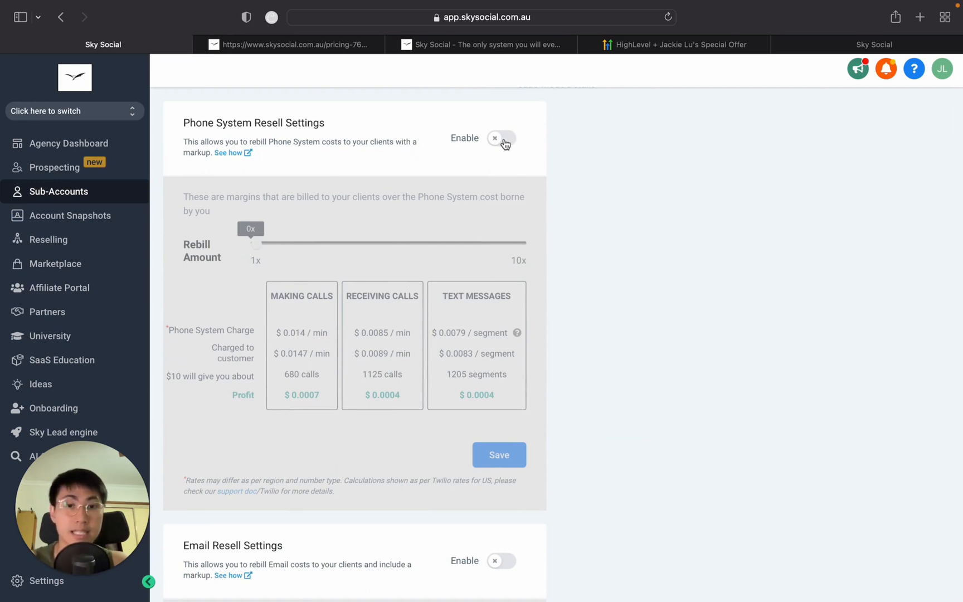
pyautogui.click(500, 137)
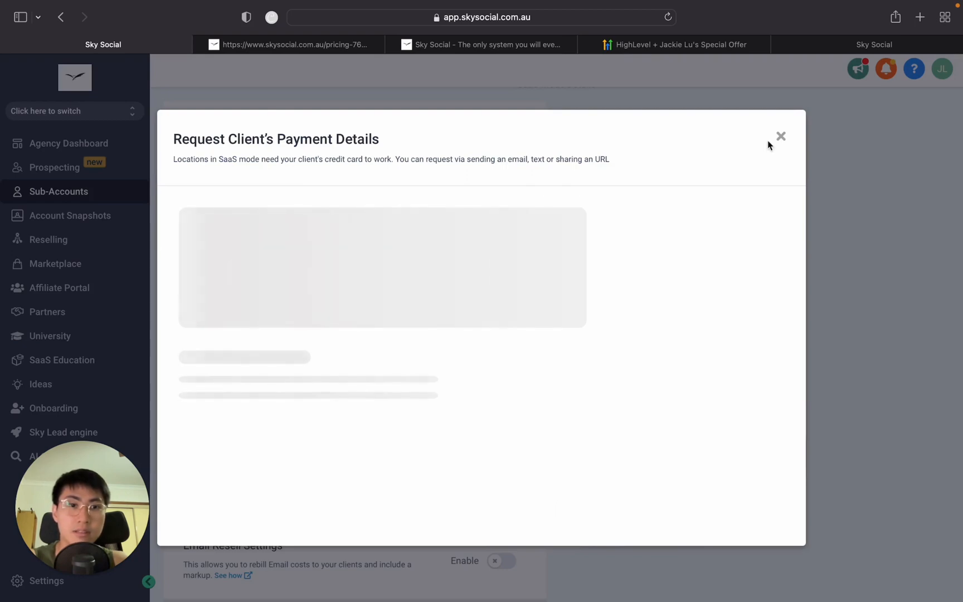
pyautogui.click(780, 136)
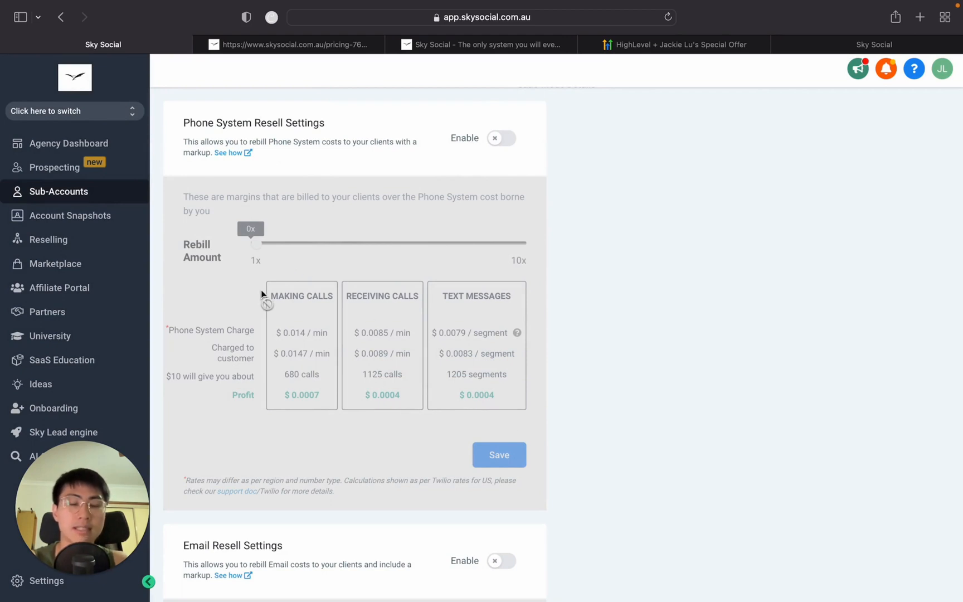
pyautogui.moveTo(275, 256)
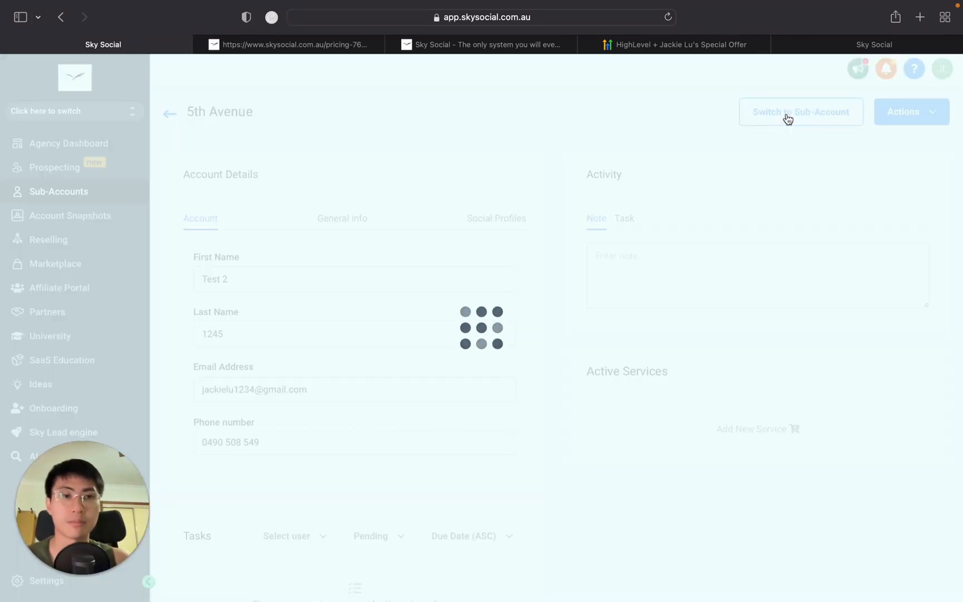
# Step: Switch into the 5th Avenue sub-account and dismiss the phone number setup prompt
pyautogui.click(800, 111)
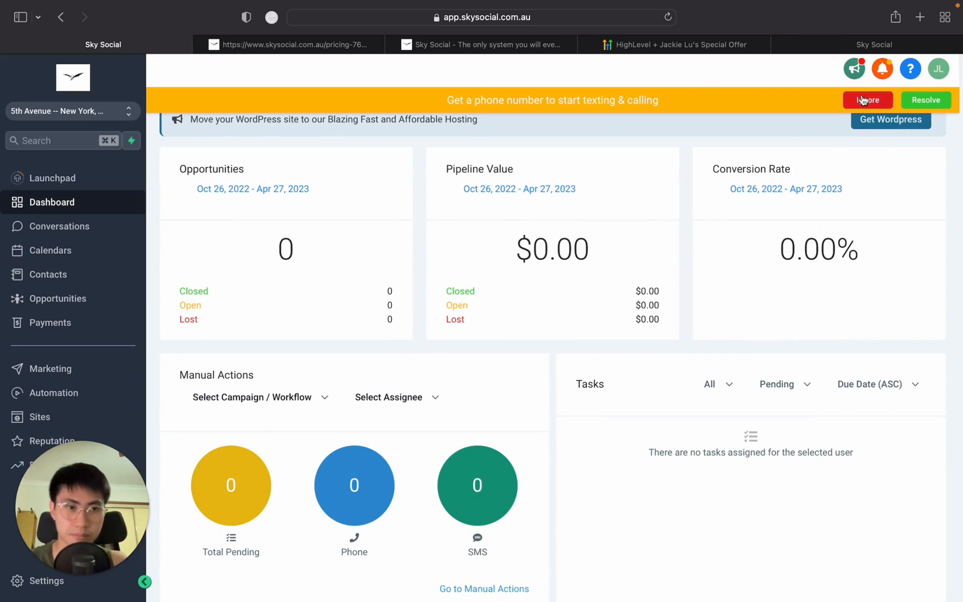
pyautogui.click(866, 100)
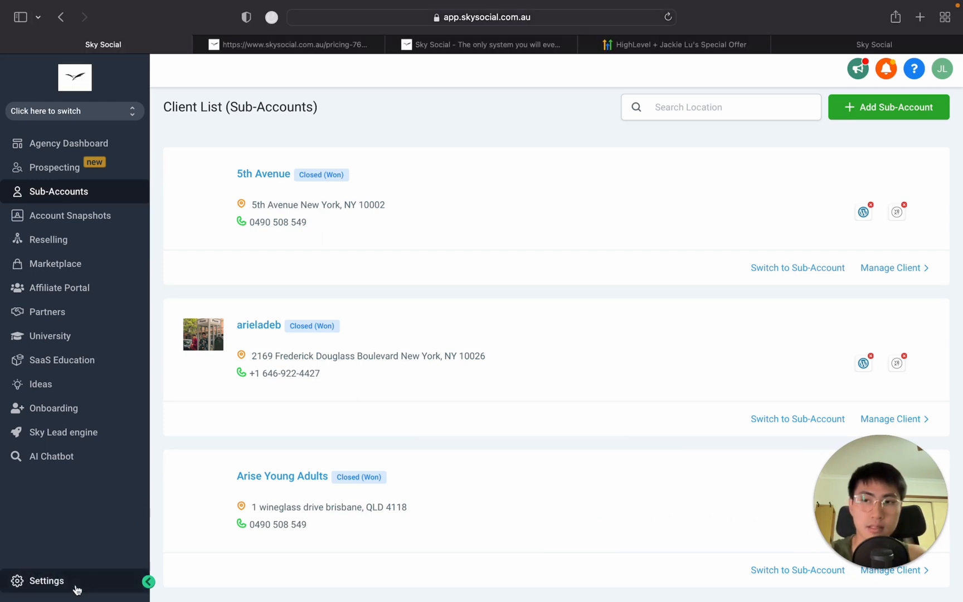
# Step: Reach the Team settings and start adding a new employee
pyautogui.click(44, 580)
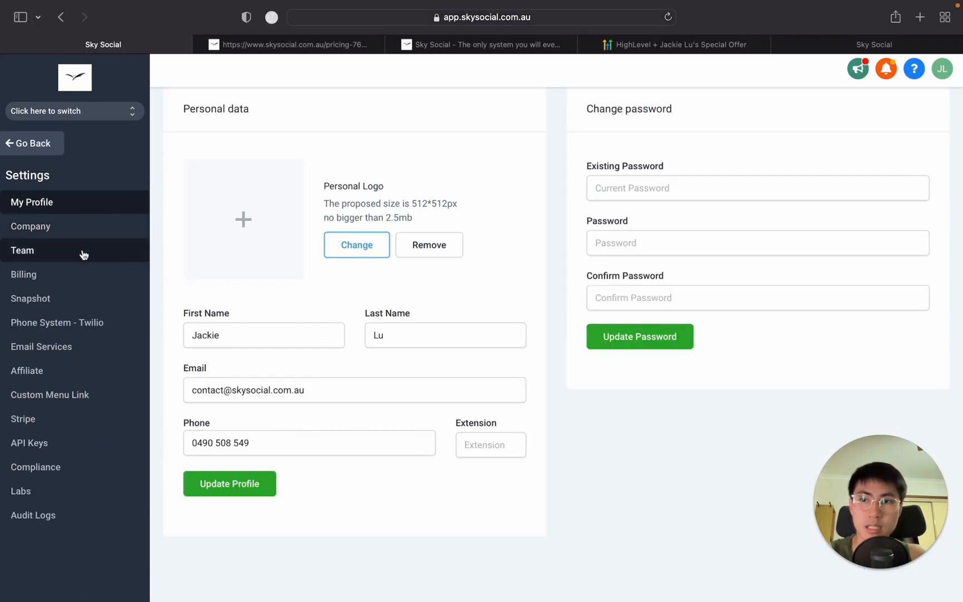
pyautogui.click(22, 250)
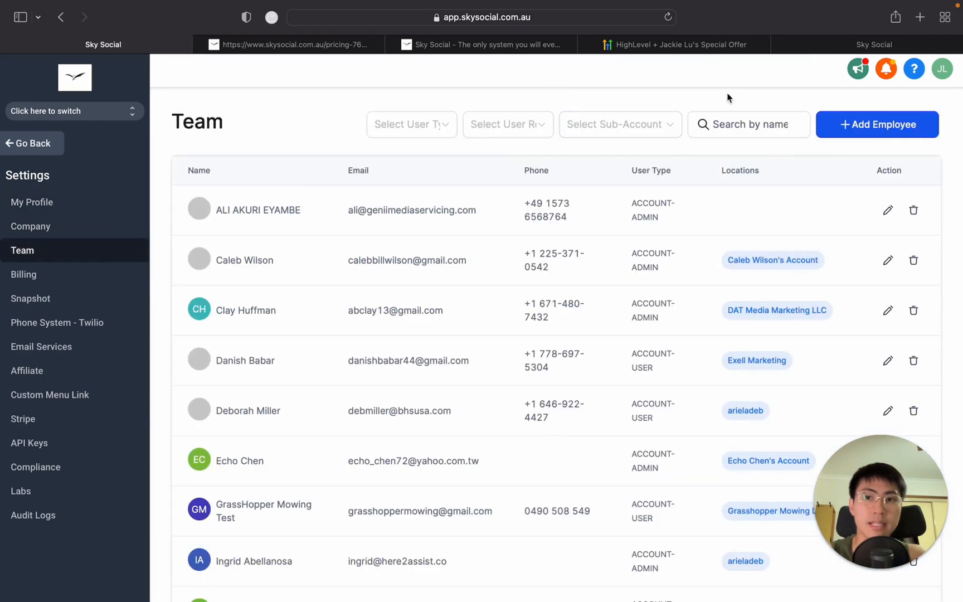
pyautogui.click(877, 123)
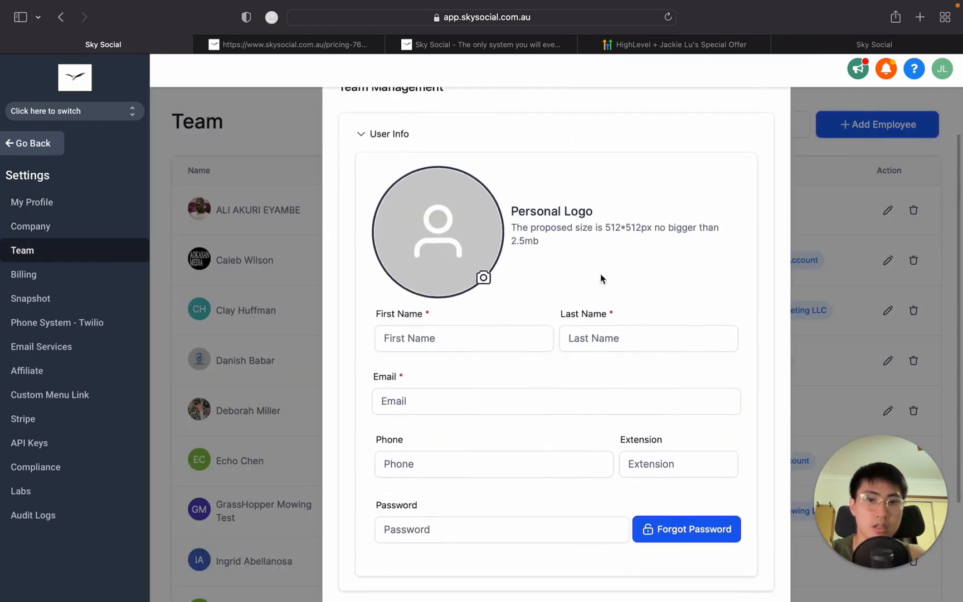
pyautogui.write('test')
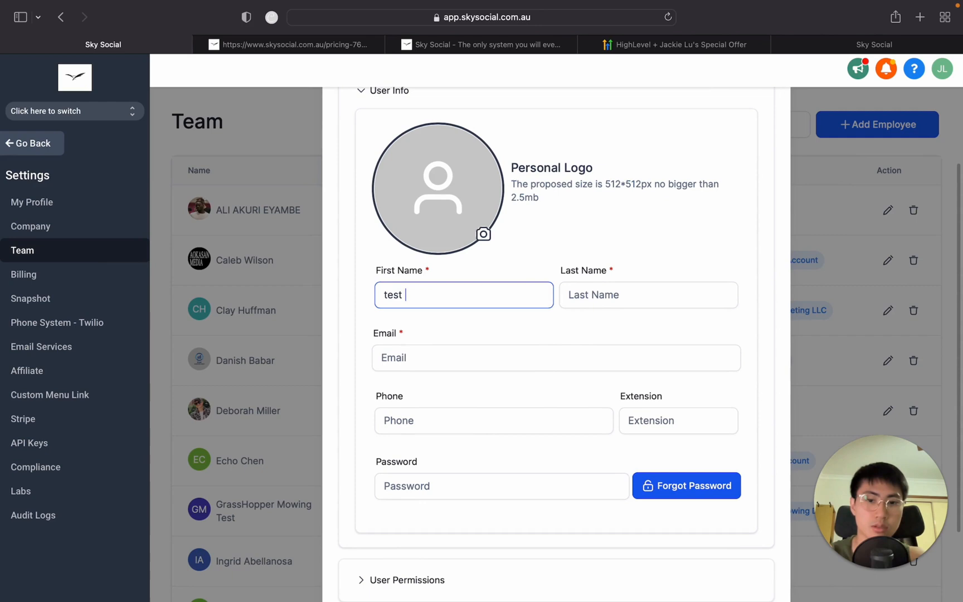
pyautogui.write('te')
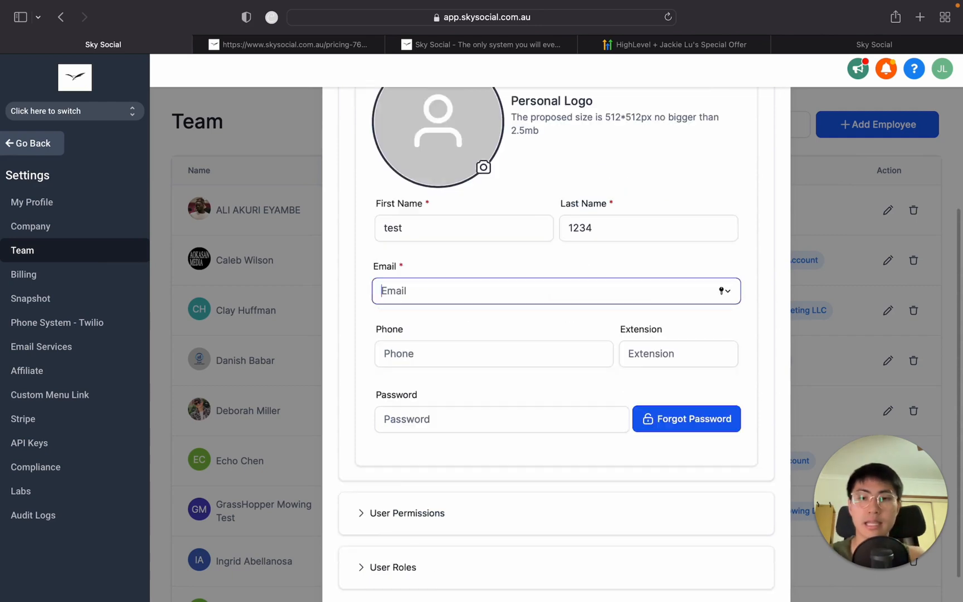
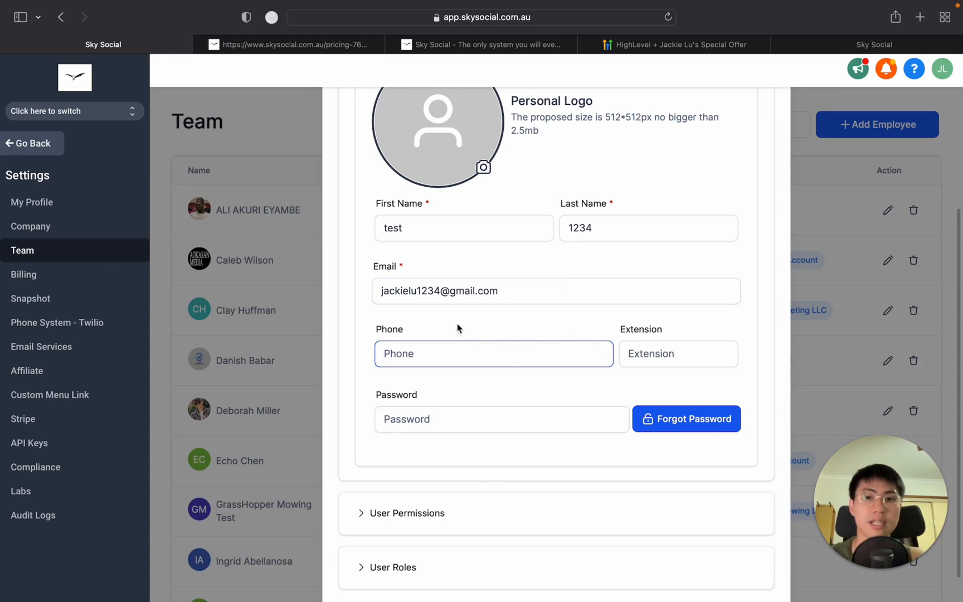
pyautogui.click(540, 290)
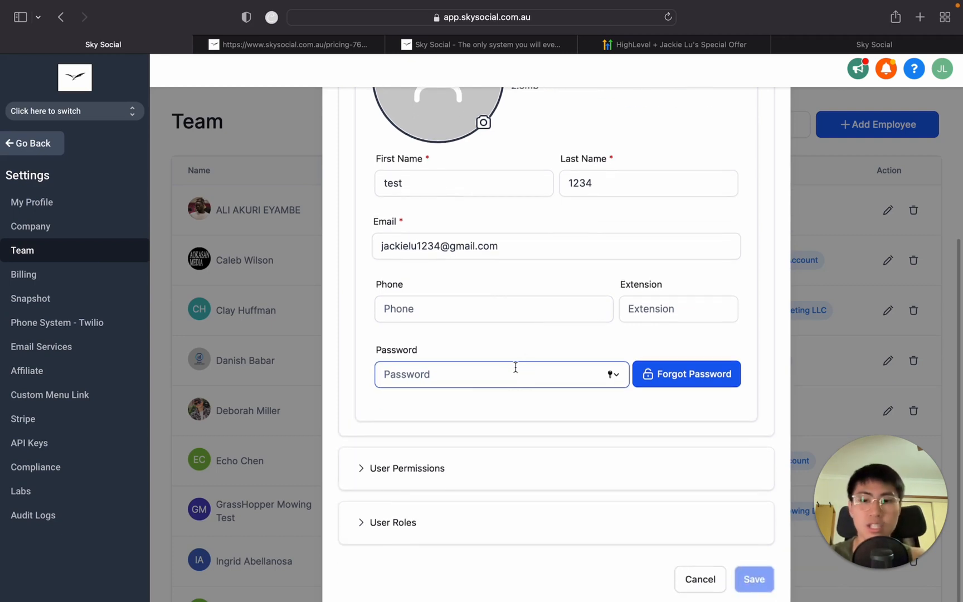
pyautogui.write('••')
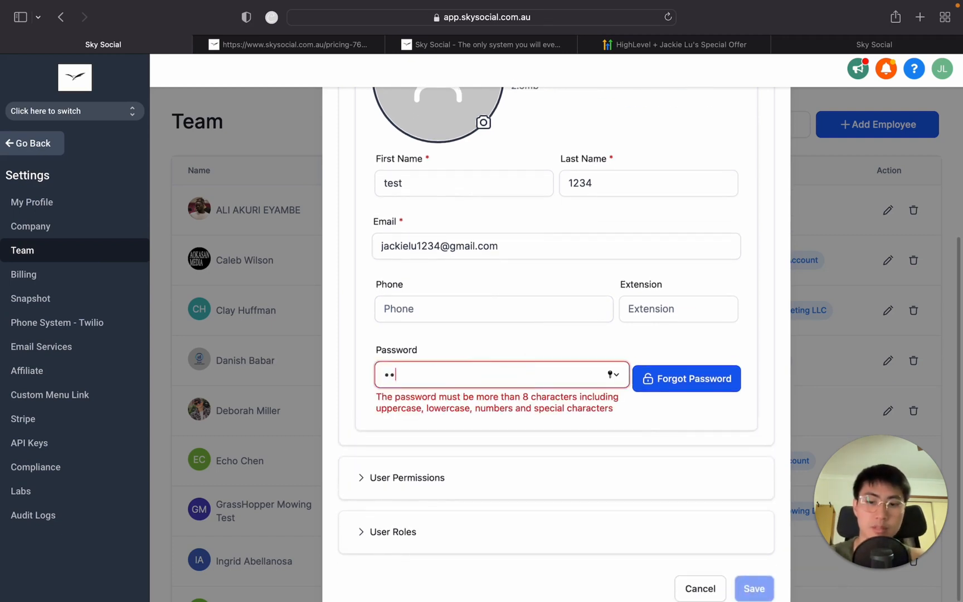
pyautogui.write('password')
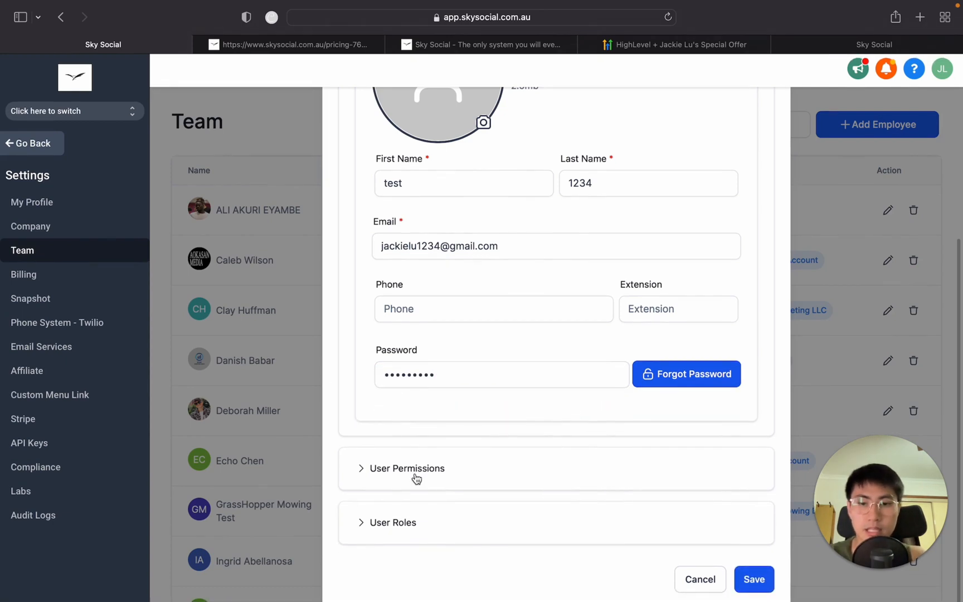
# Step: Expand the new user's permission settings
pyautogui.click(406, 468)
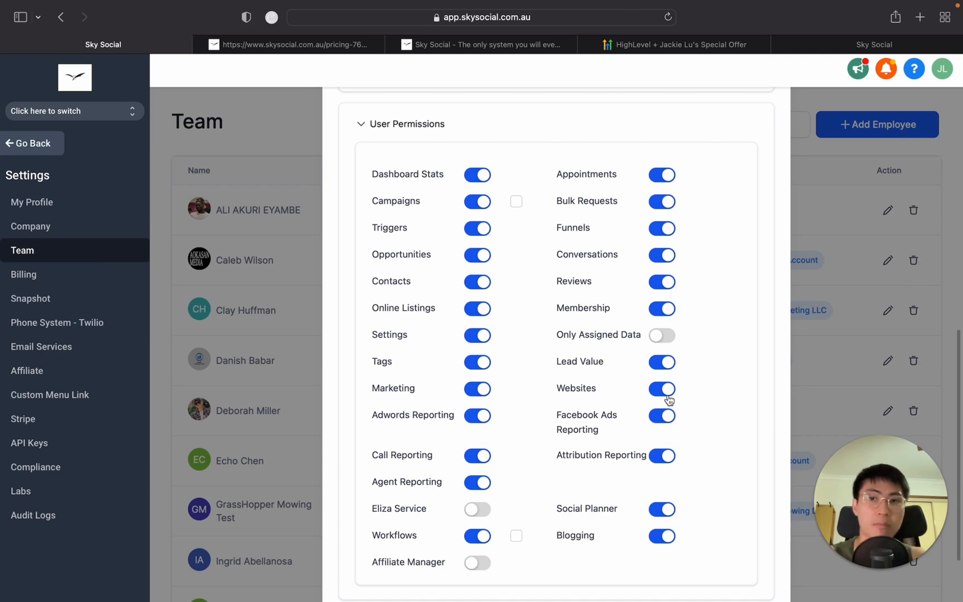
pyautogui.moveTo(643, 313)
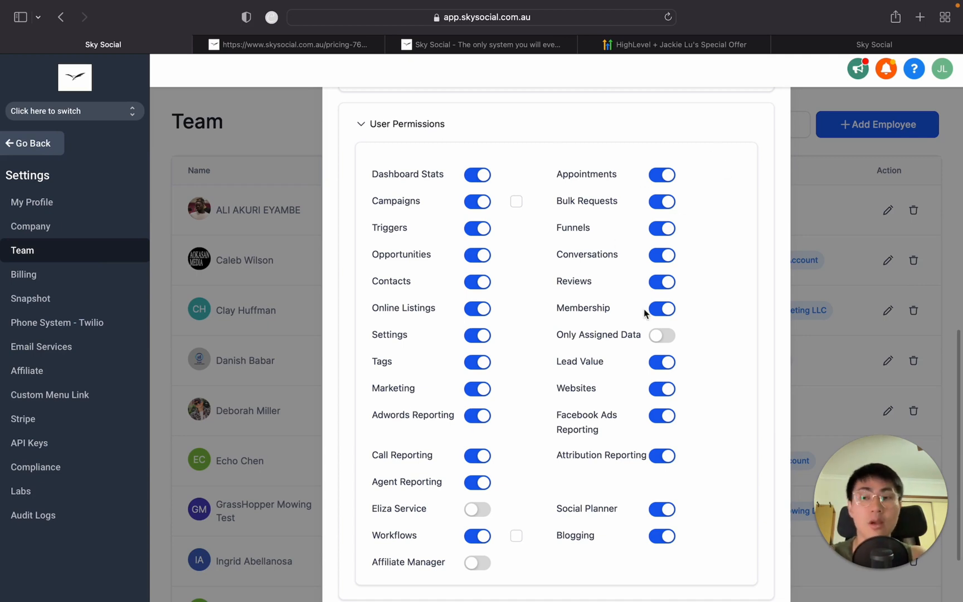
pyautogui.scroll(-3)
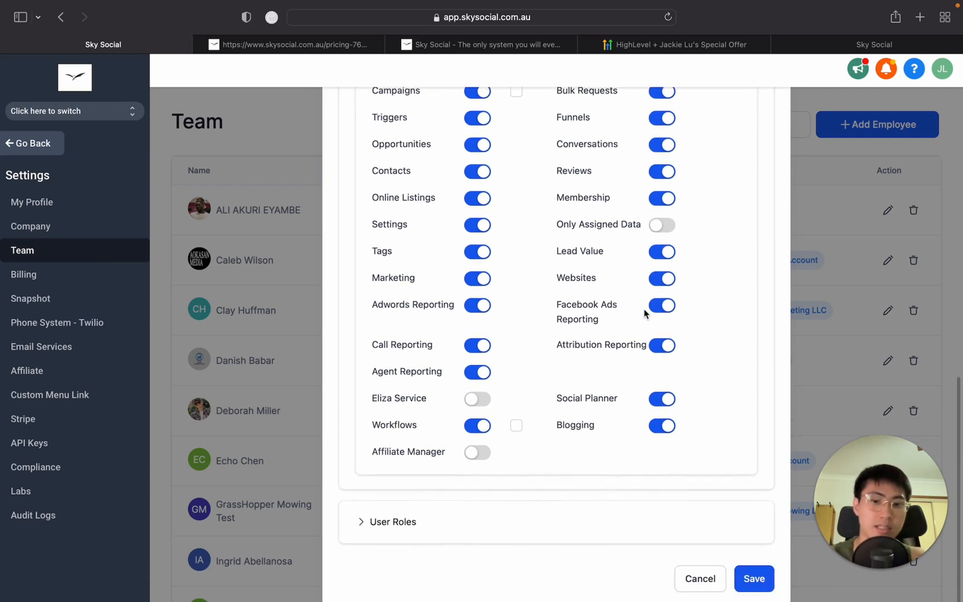
# Step: Set the user type, trying Account before settling on Agency with the Admin role
pyautogui.click(394, 521)
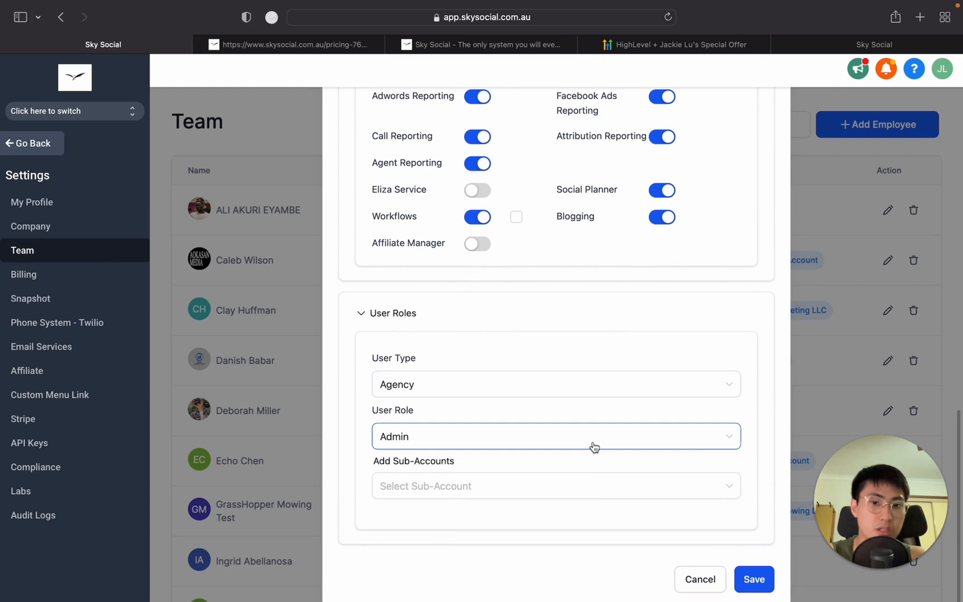
pyautogui.click(555, 384)
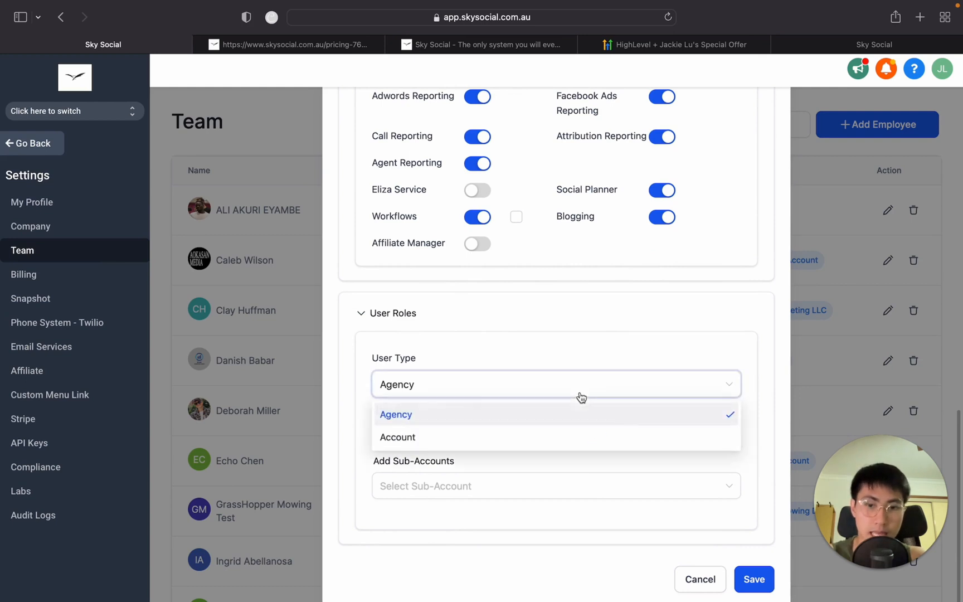
pyautogui.click(398, 436)
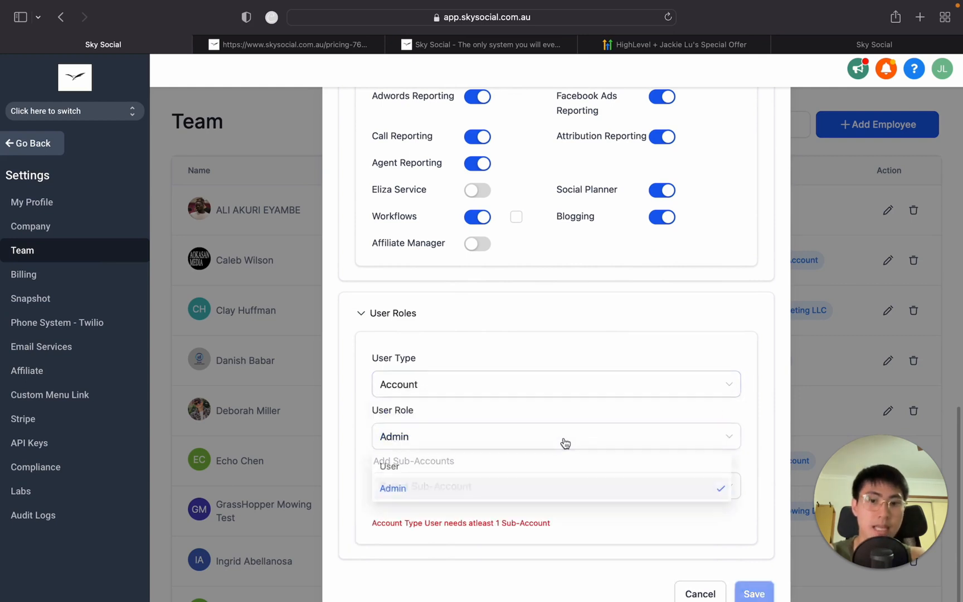
pyautogui.click(555, 436)
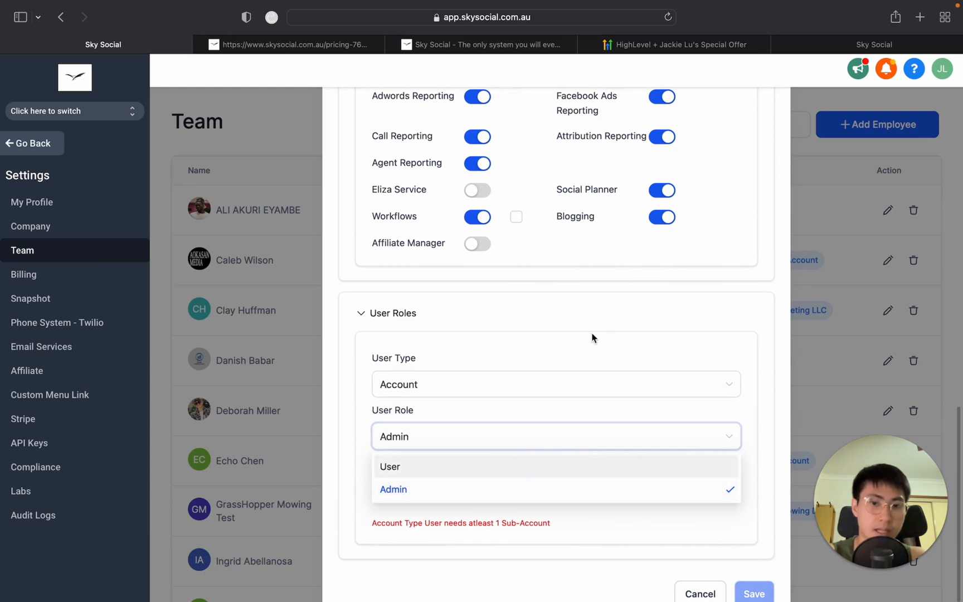
pyautogui.click(555, 383)
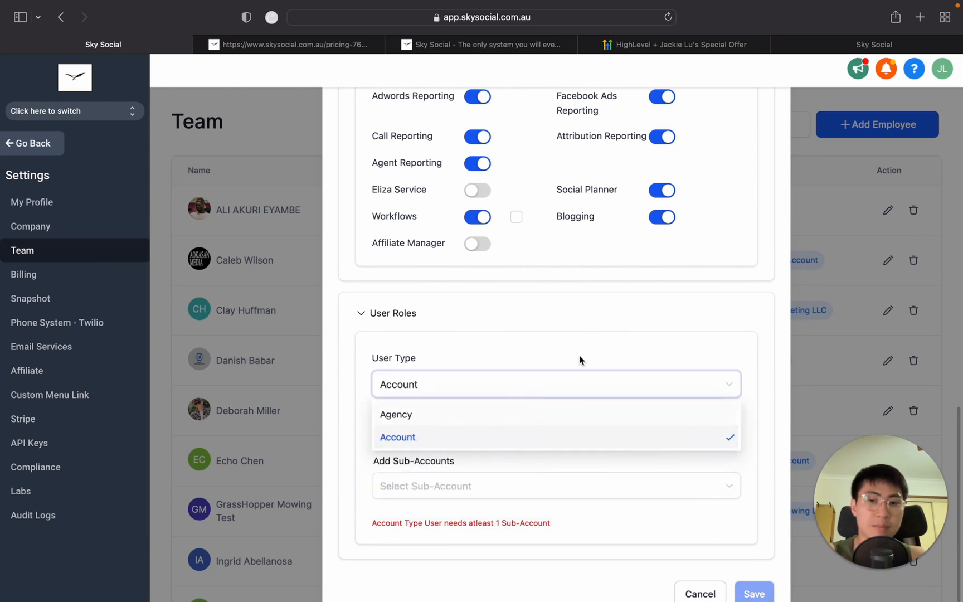
pyautogui.click(398, 437)
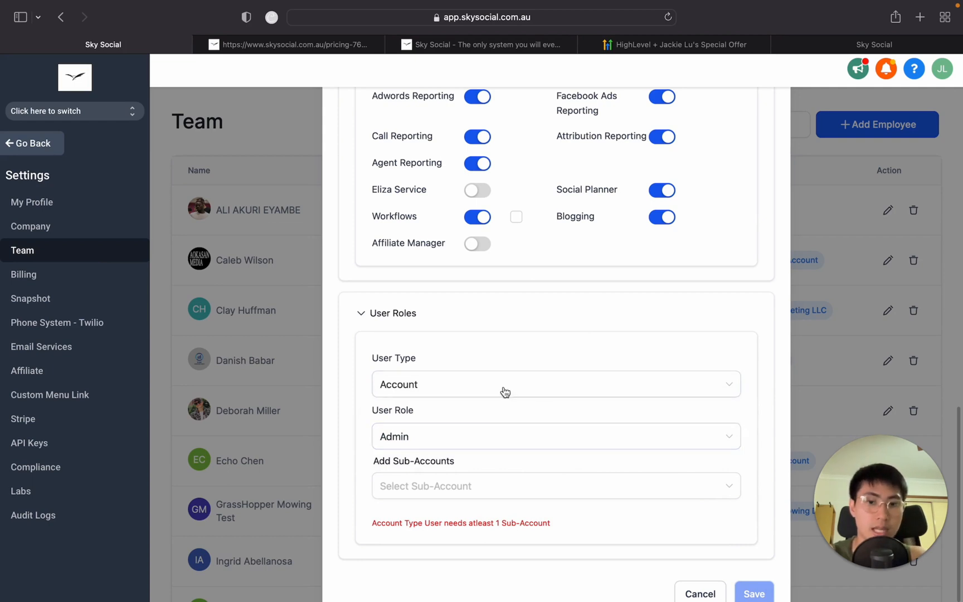
pyautogui.click(555, 383)
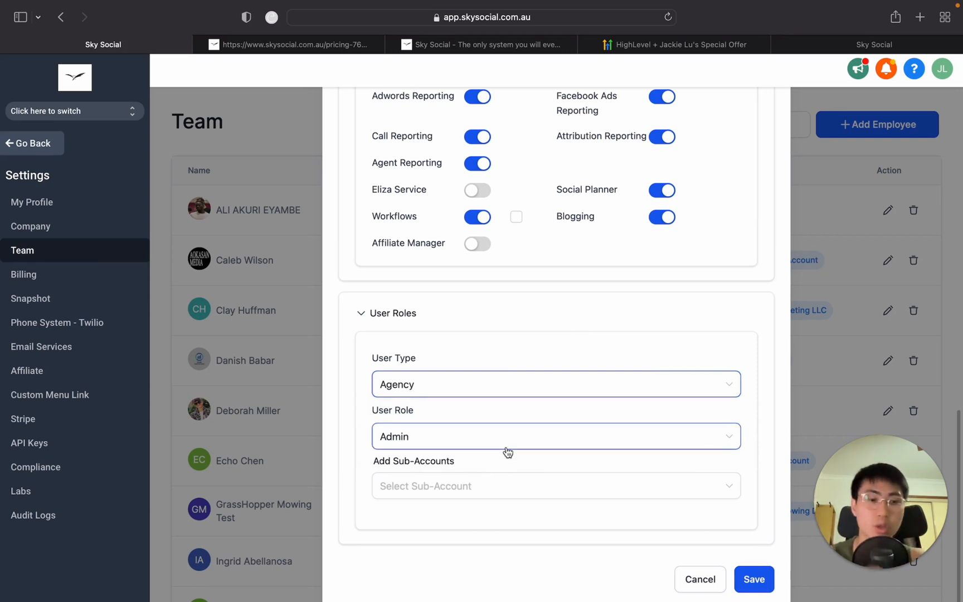
# Step: Assign the 5th Avenue sub-account to the user and save the new team member
pyautogui.click(555, 485)
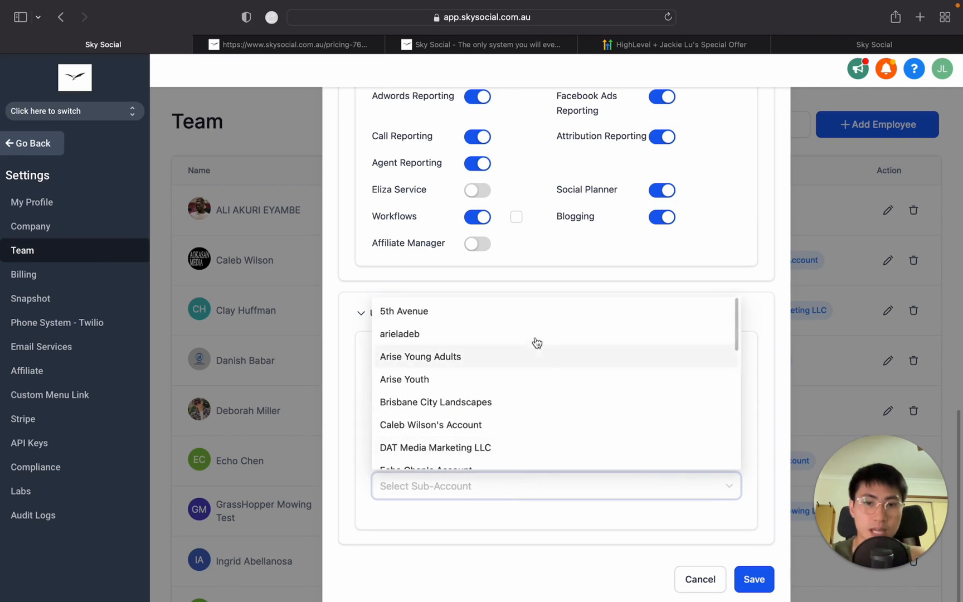
pyautogui.click(403, 311)
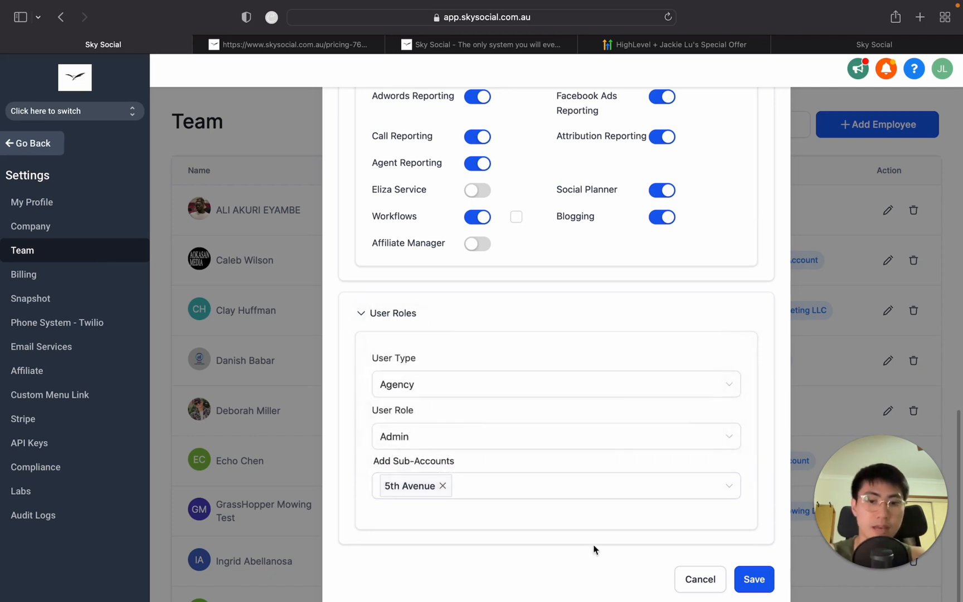
pyautogui.click(753, 580)
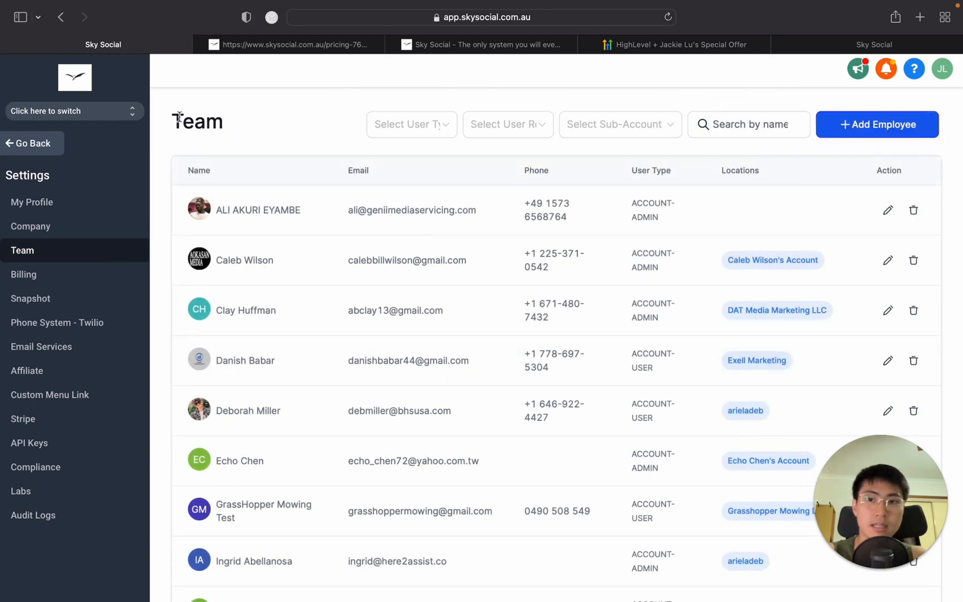
pyautogui.click(69, 111)
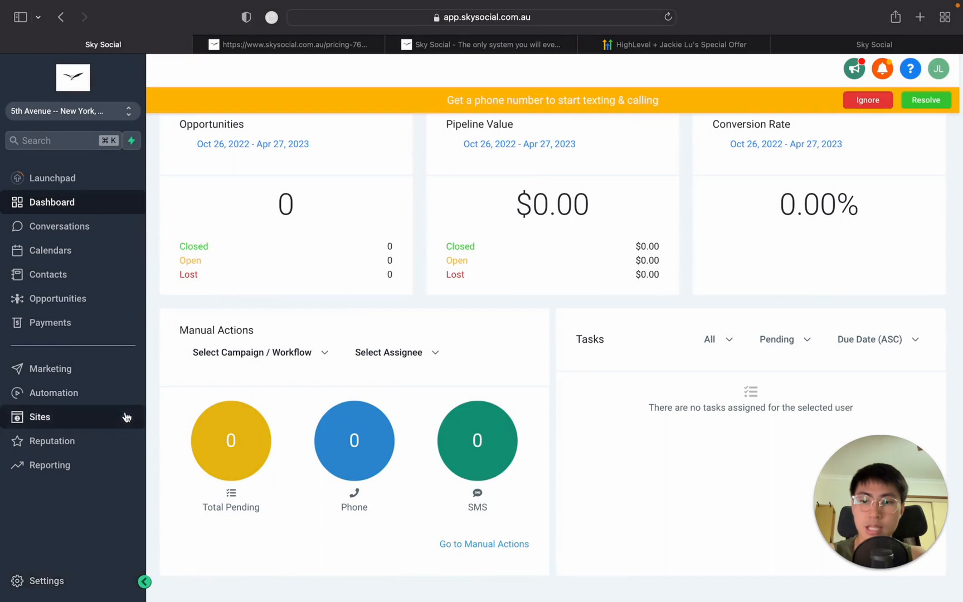
pyautogui.click(39, 416)
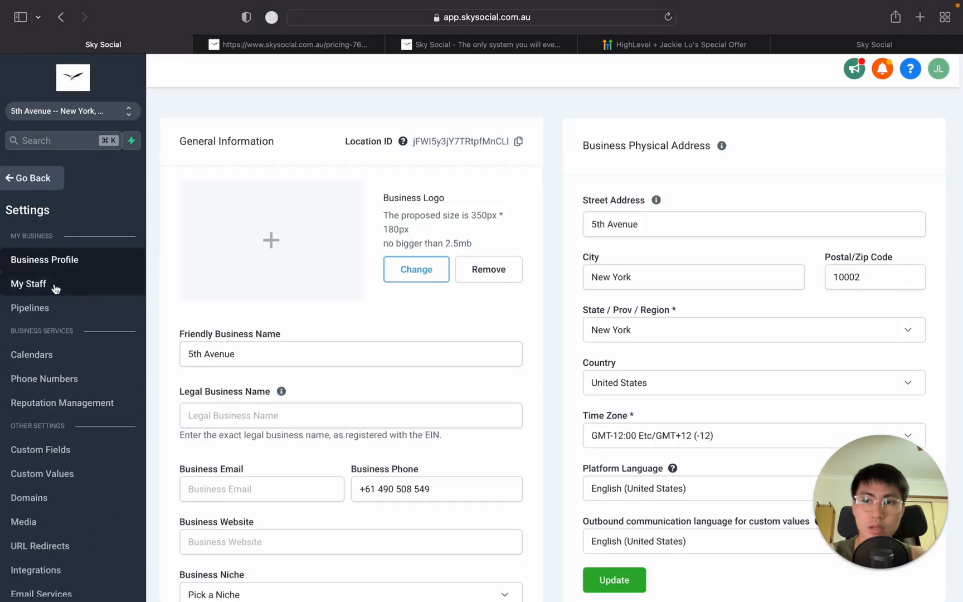
pyautogui.click(27, 284)
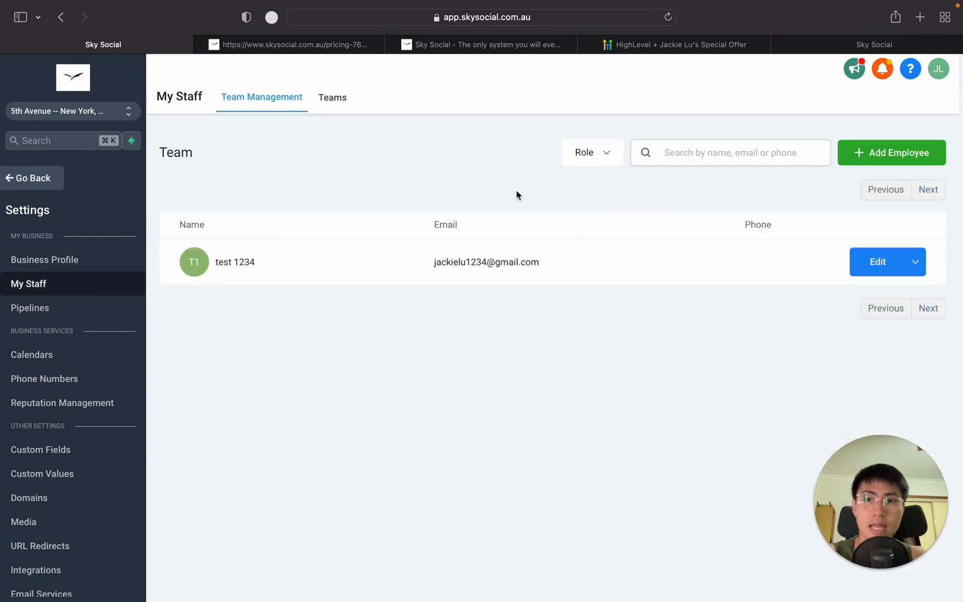
pyautogui.moveTo(593, 249)
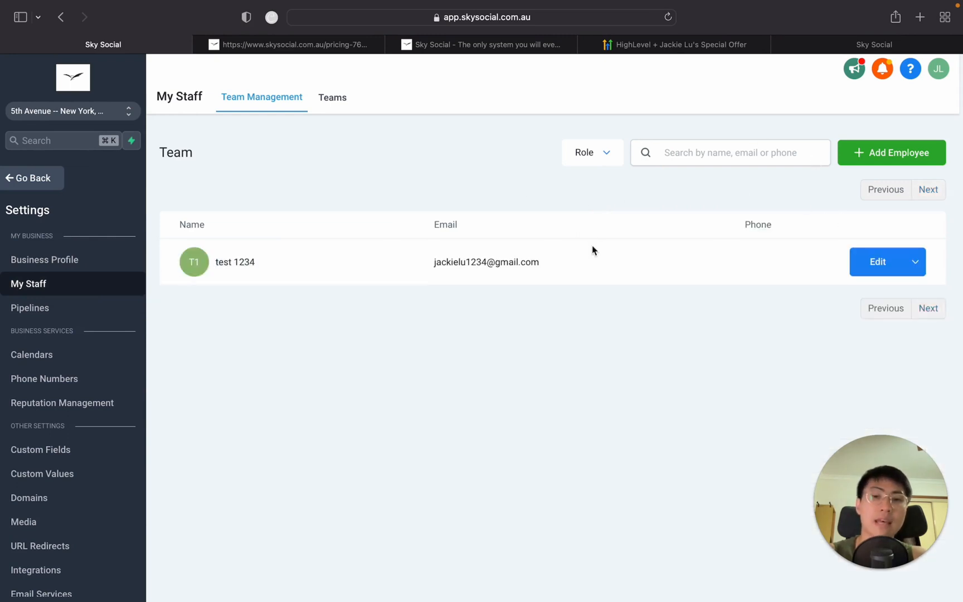
pyautogui.moveTo(588, 256)
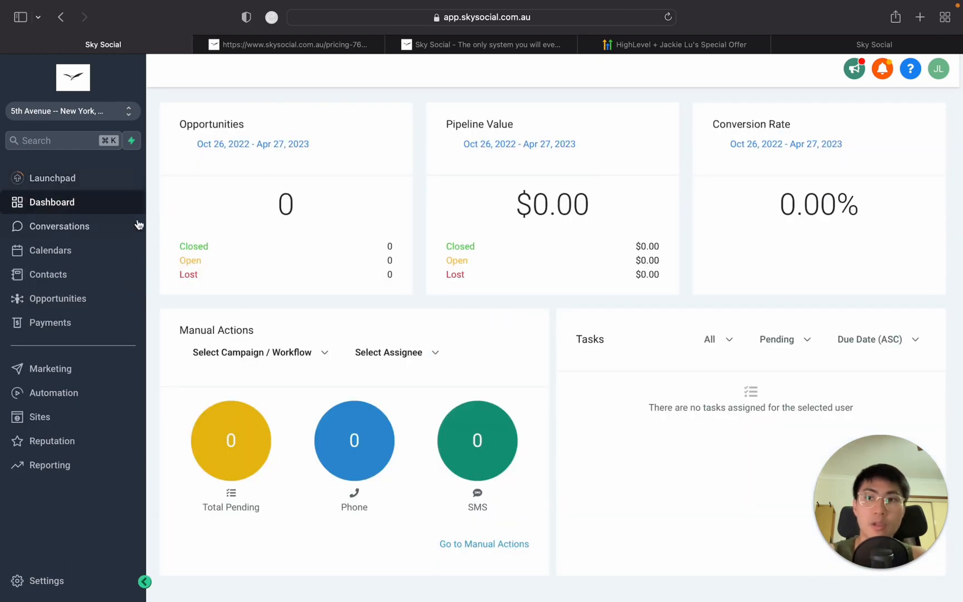
pyautogui.click(52, 177)
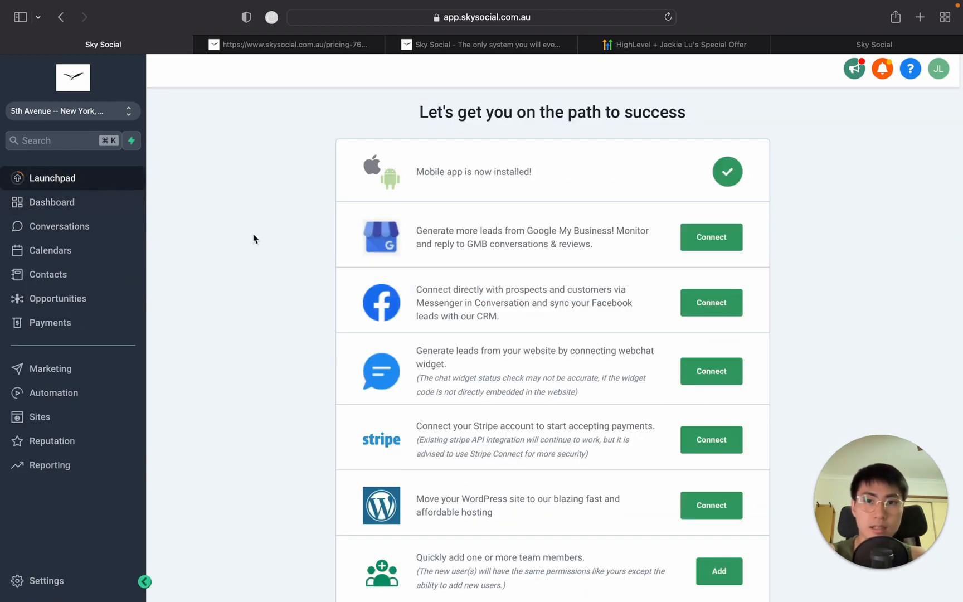
pyautogui.scroll(-3)
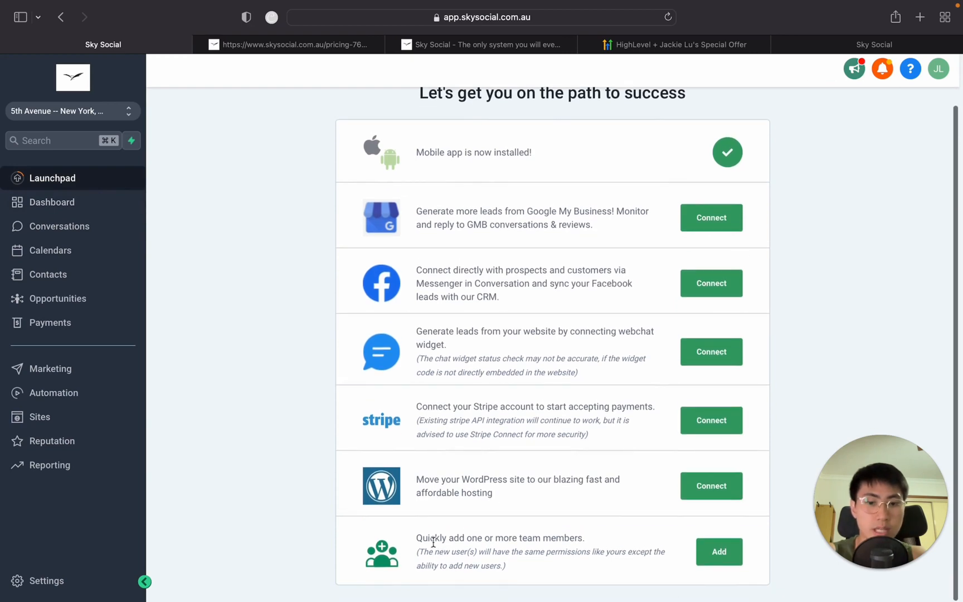
pyautogui.click(717, 551)
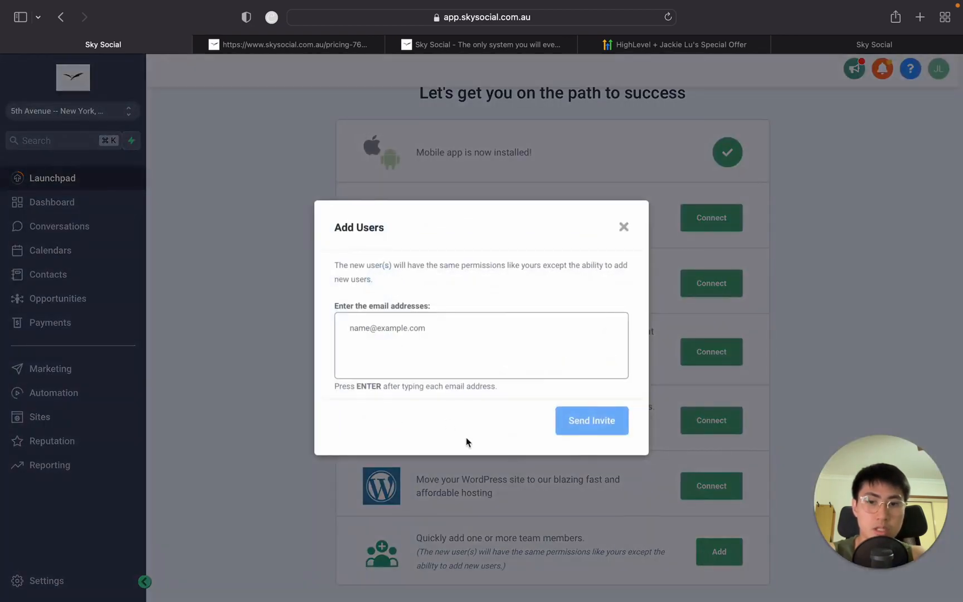
pyautogui.click(480, 346)
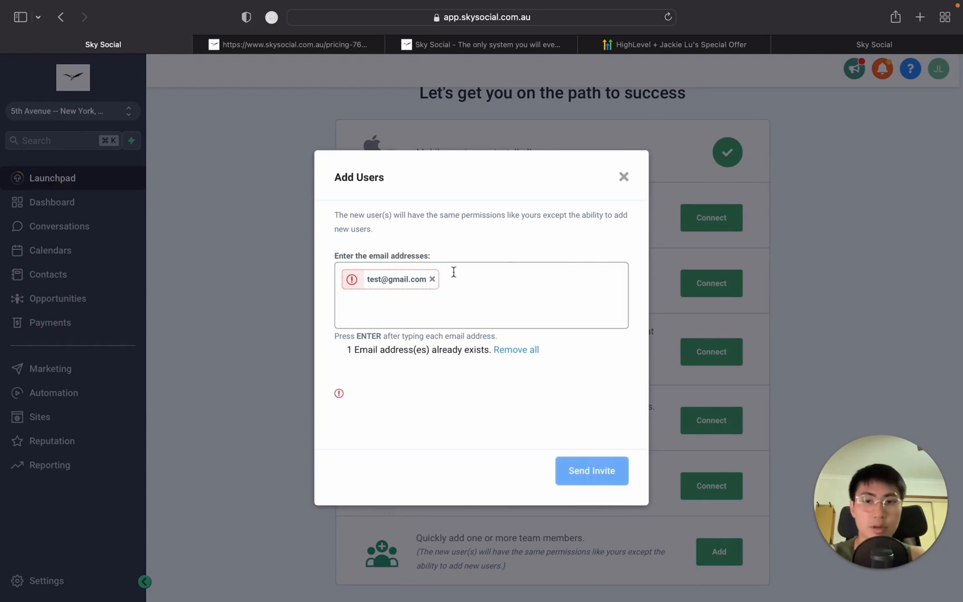
pyautogui.click(516, 350)
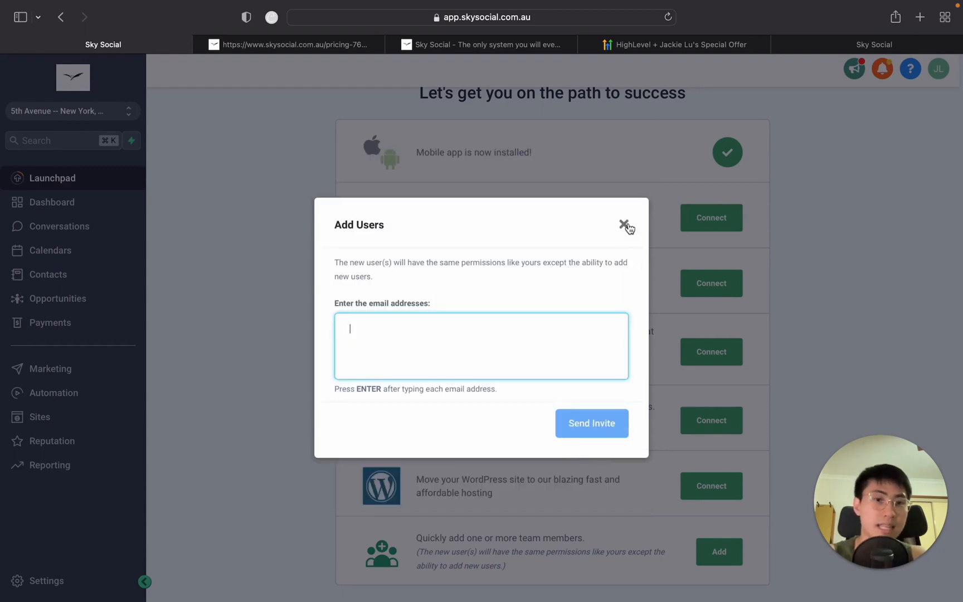
pyautogui.click(624, 225)
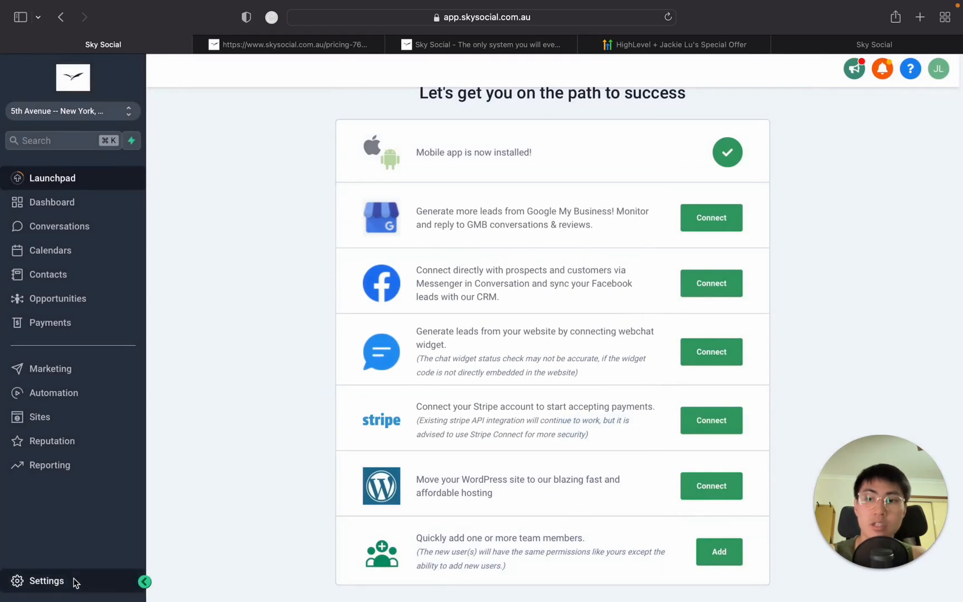
pyautogui.click(46, 580)
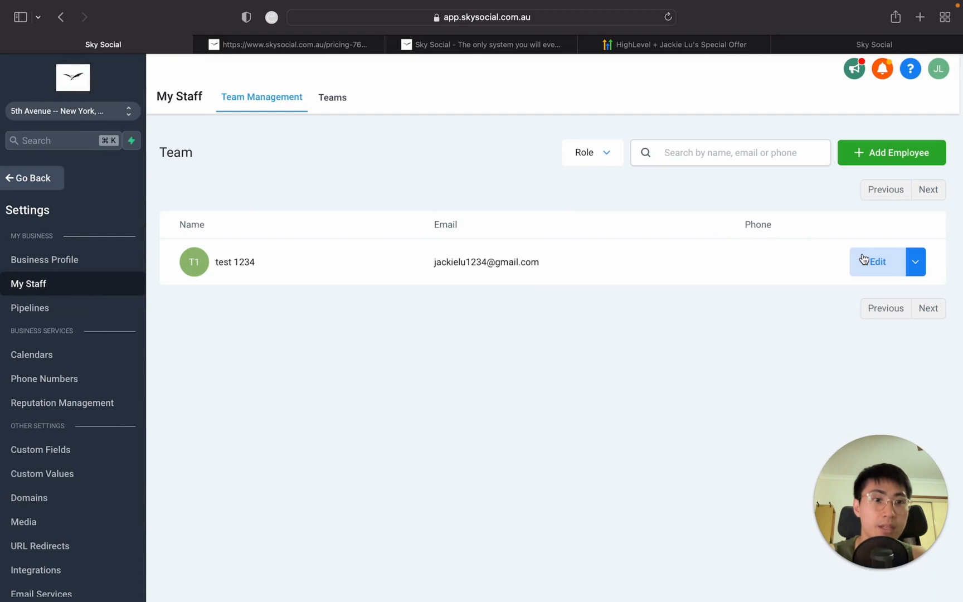
pyautogui.click(873, 261)
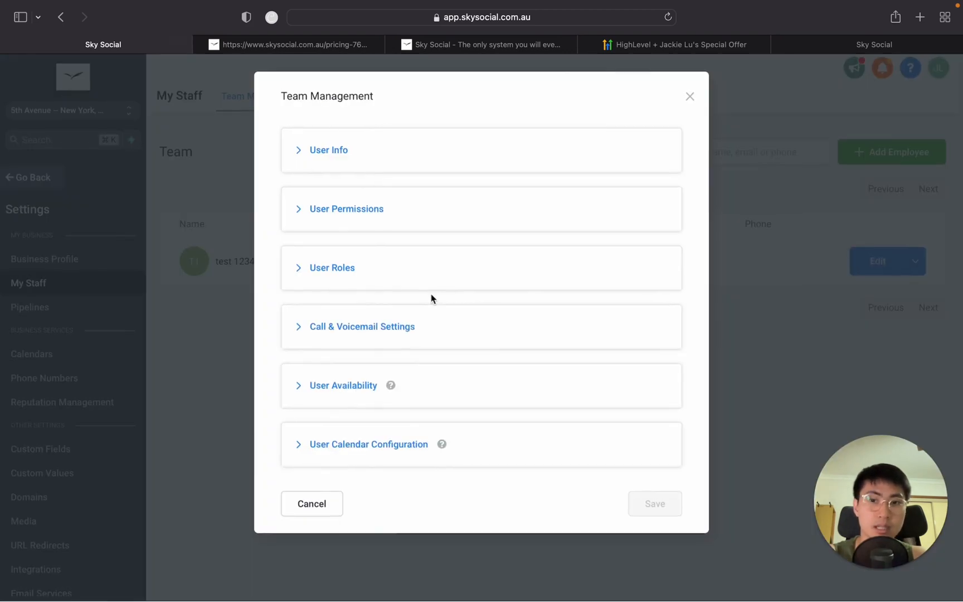
pyautogui.click(332, 267)
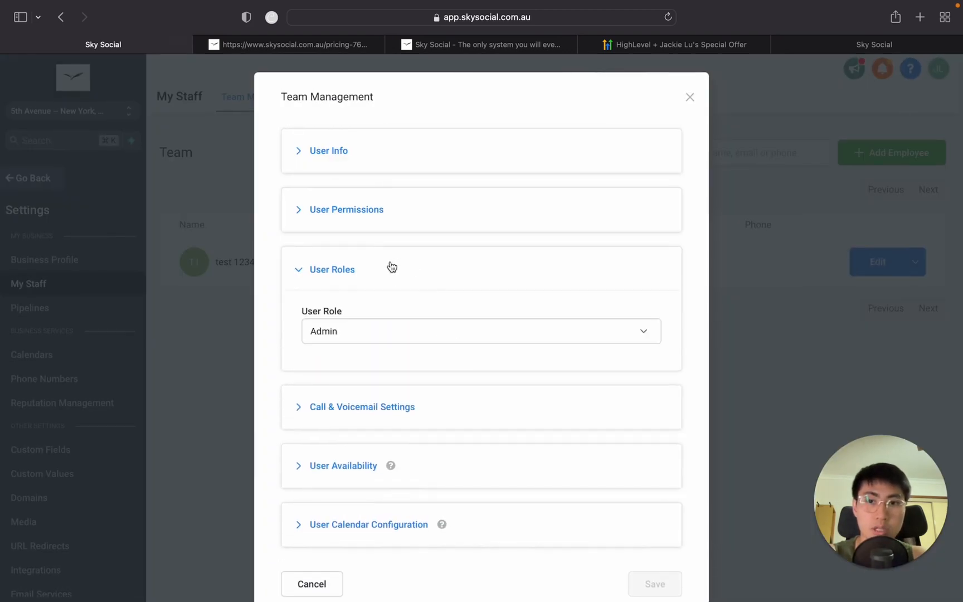
pyautogui.click(346, 210)
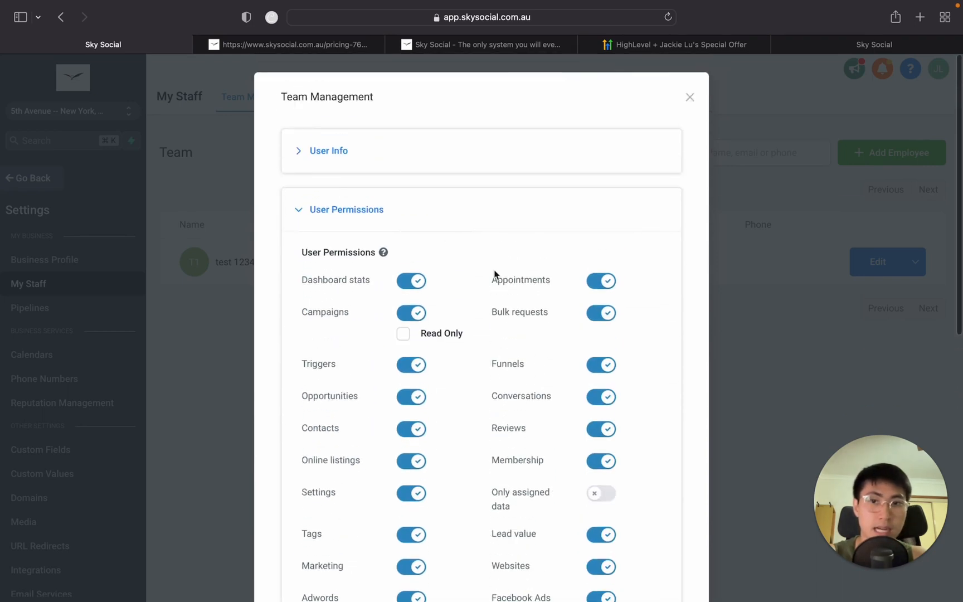
pyautogui.click(345, 210)
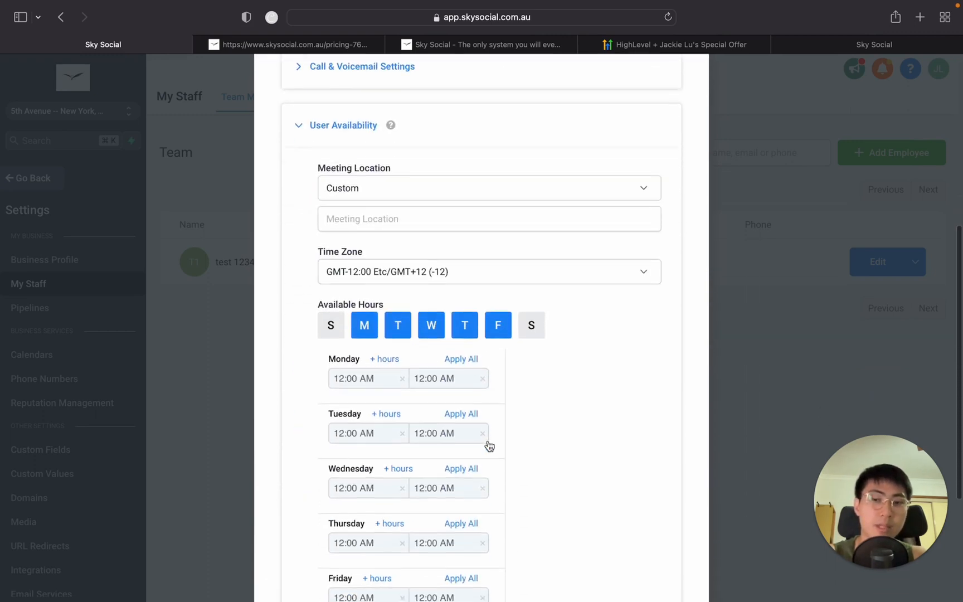
pyautogui.scroll(-3)
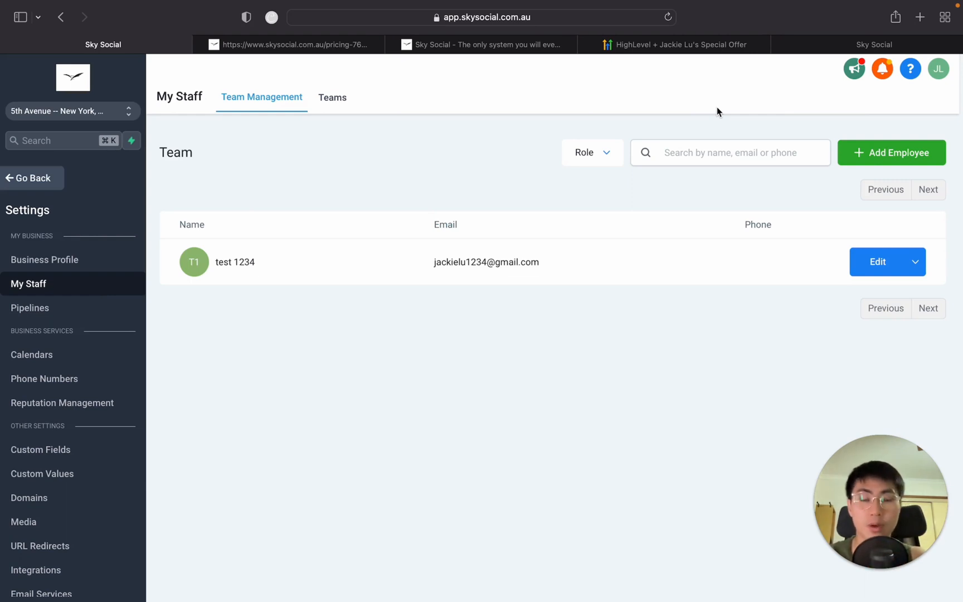
pyautogui.click(673, 45)
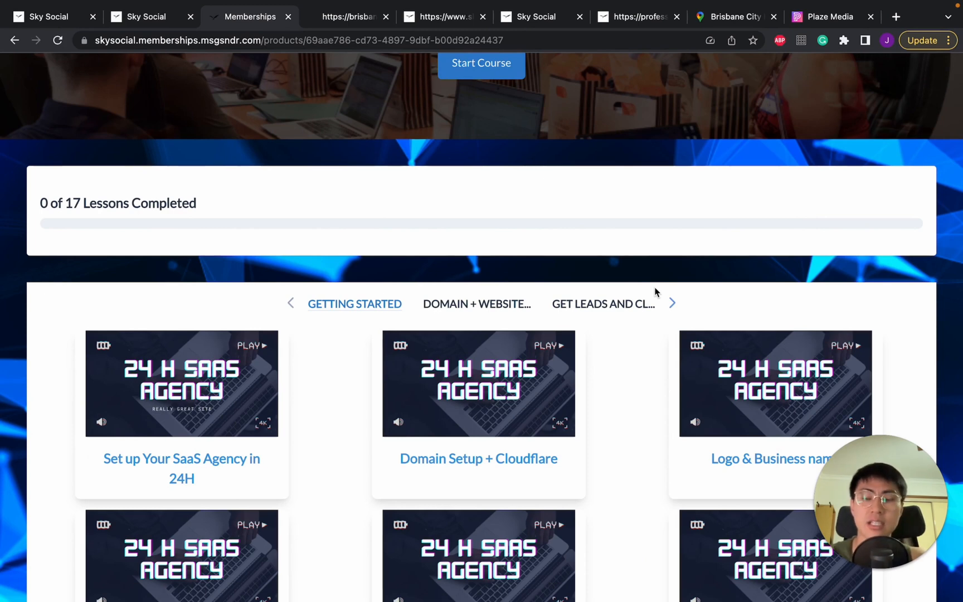
# Step: Browse the Domain + Website and Get Leads course tabs through to the Whitelabeled Onboarding module
pyautogui.scroll(-3)
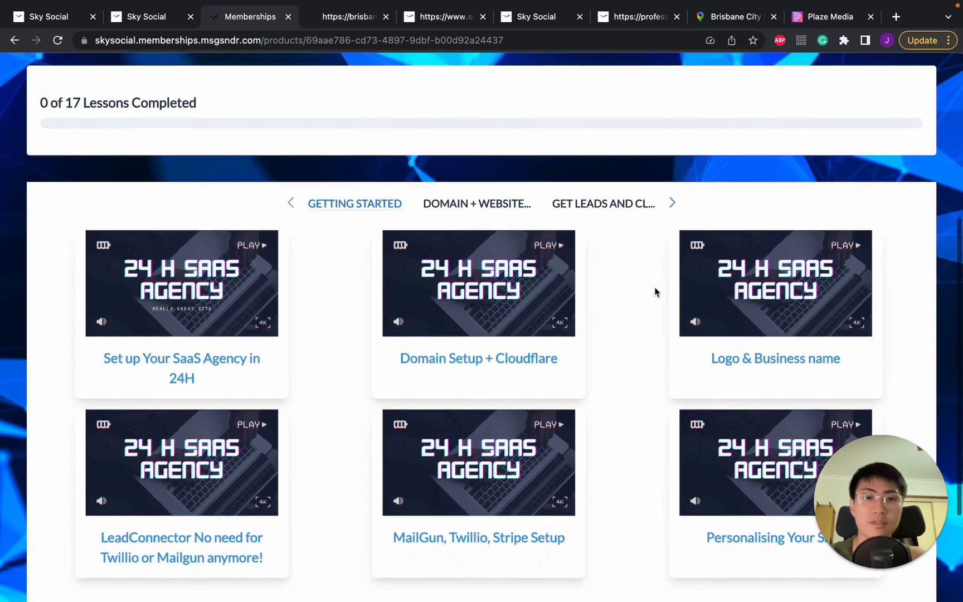
pyautogui.scroll(-3)
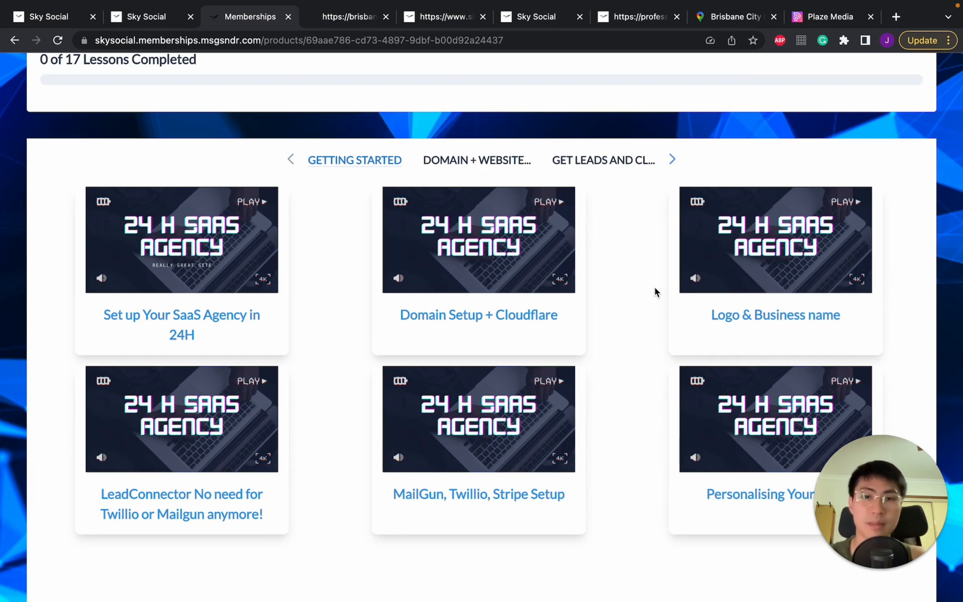
pyautogui.moveTo(362, 424)
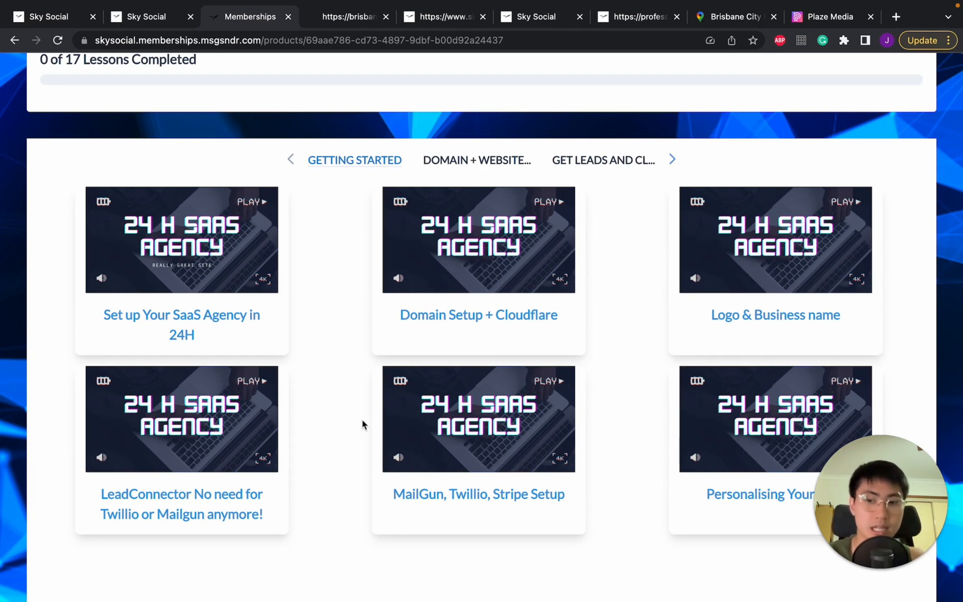
pyautogui.moveTo(532, 308)
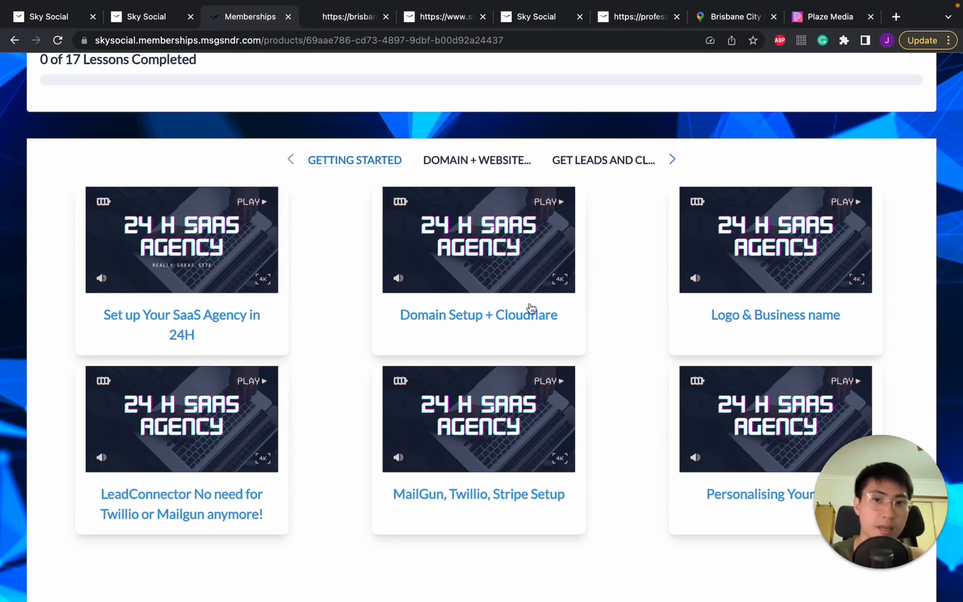
pyautogui.click(476, 159)
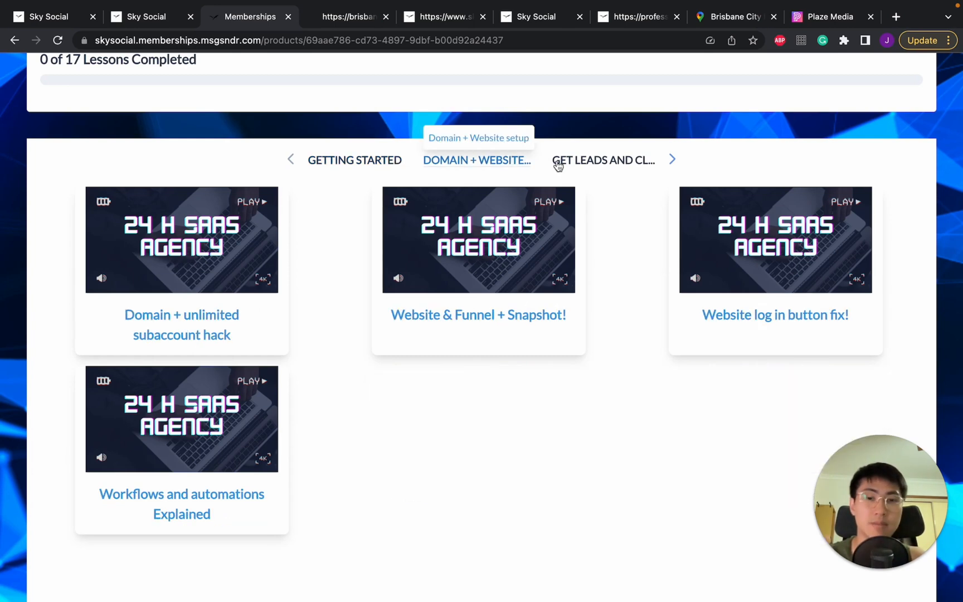
pyautogui.click(603, 160)
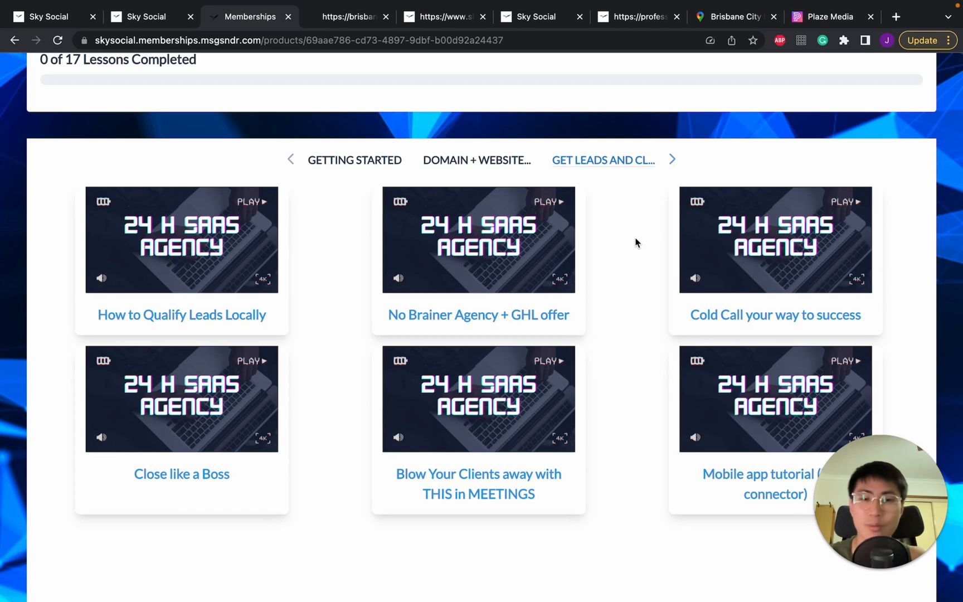
pyautogui.moveTo(496, 438)
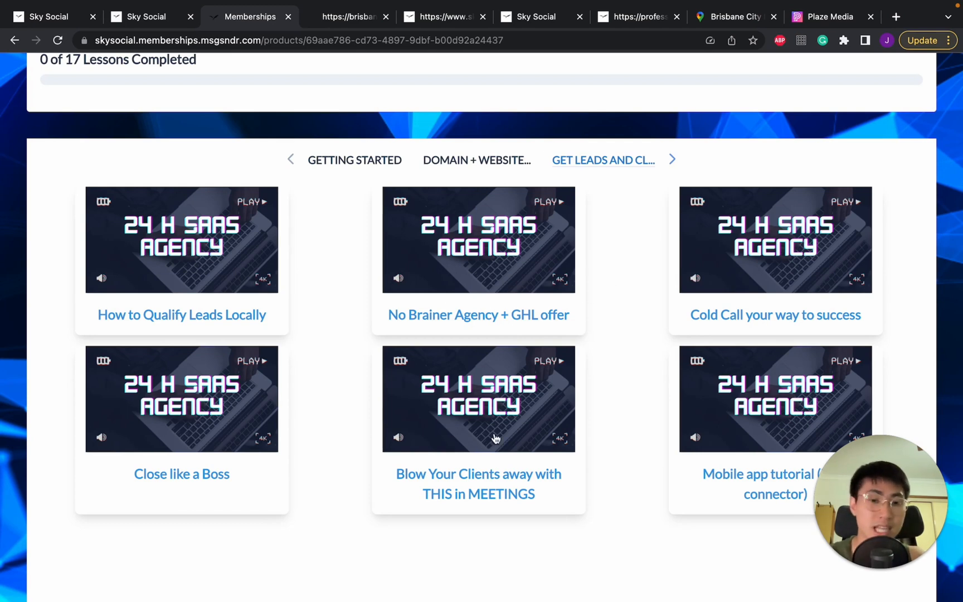
pyautogui.moveTo(492, 395)
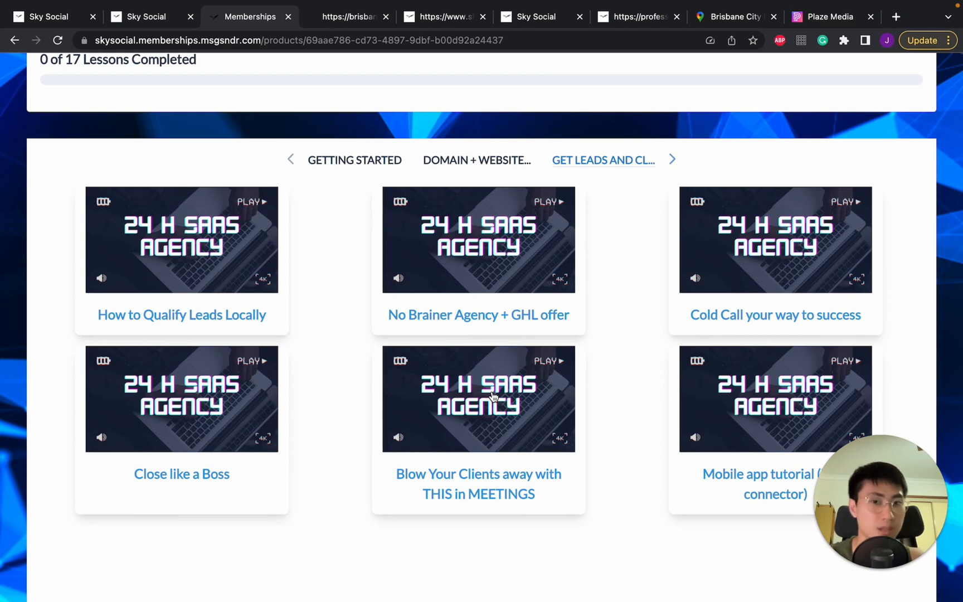
pyautogui.moveTo(626, 196)
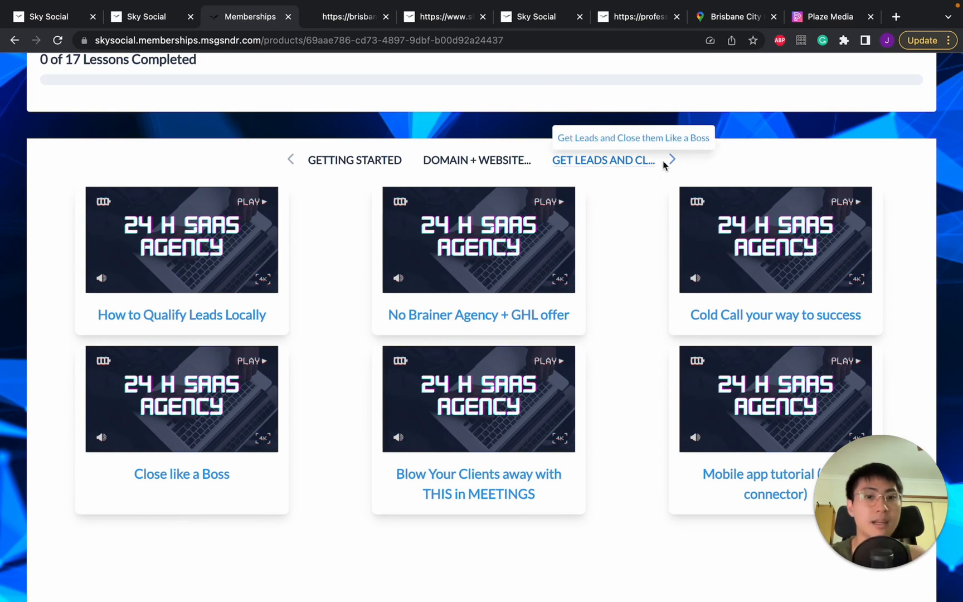
pyautogui.click(671, 159)
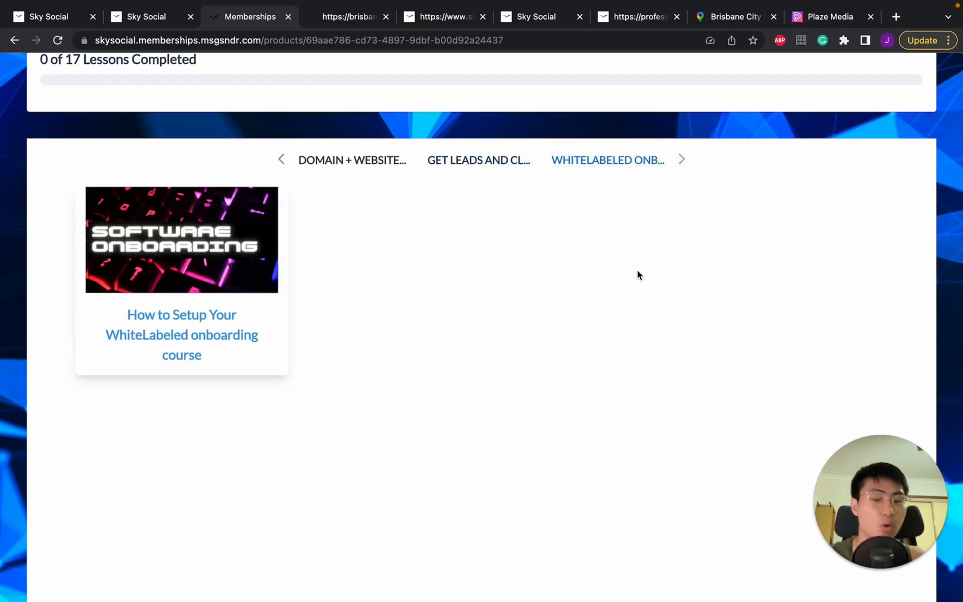